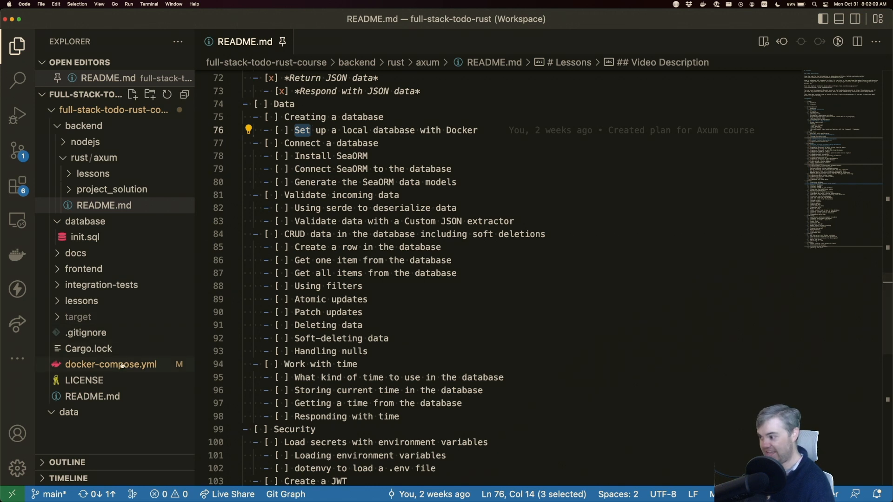
mouse_move(111, 365)
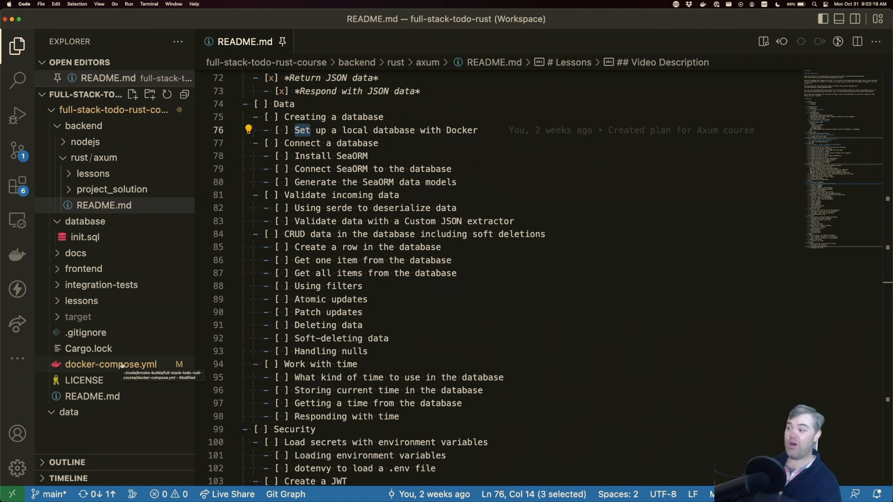
Step: Open docker-compose.yml showing the postgres:latest database service with volumes, password and healthcheck
left_click(110, 364)
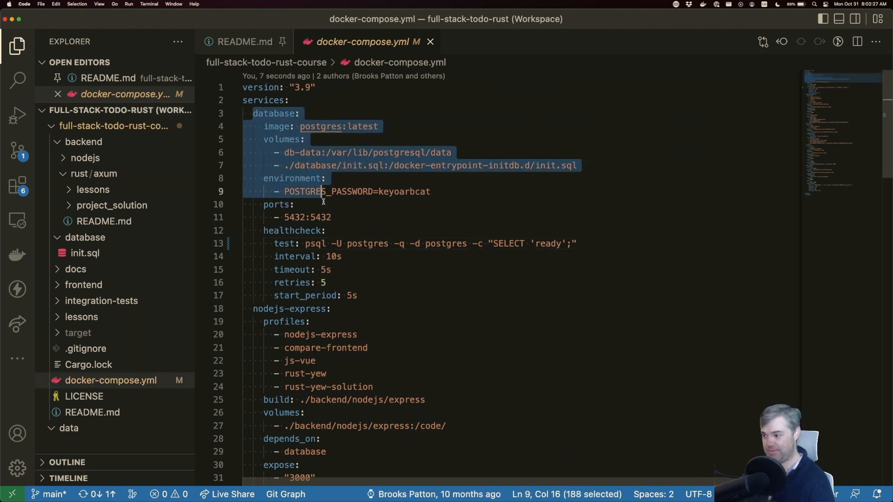
left_click(357, 296)
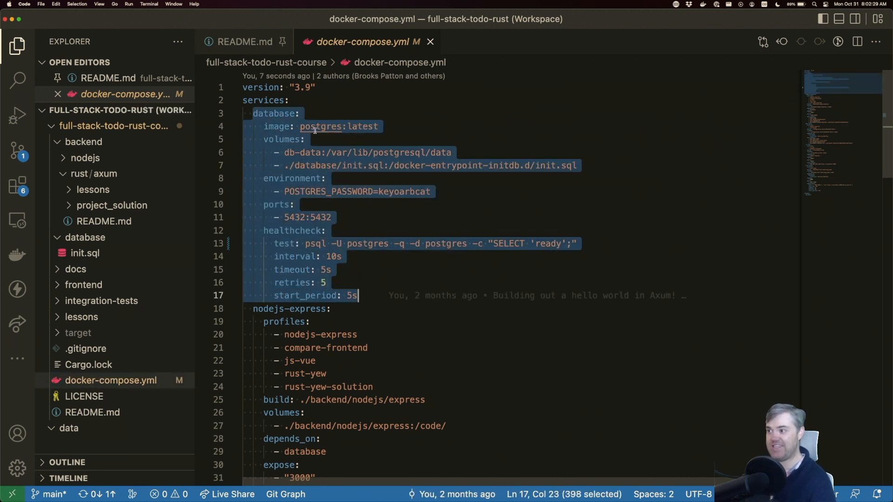
double_click(320, 127)
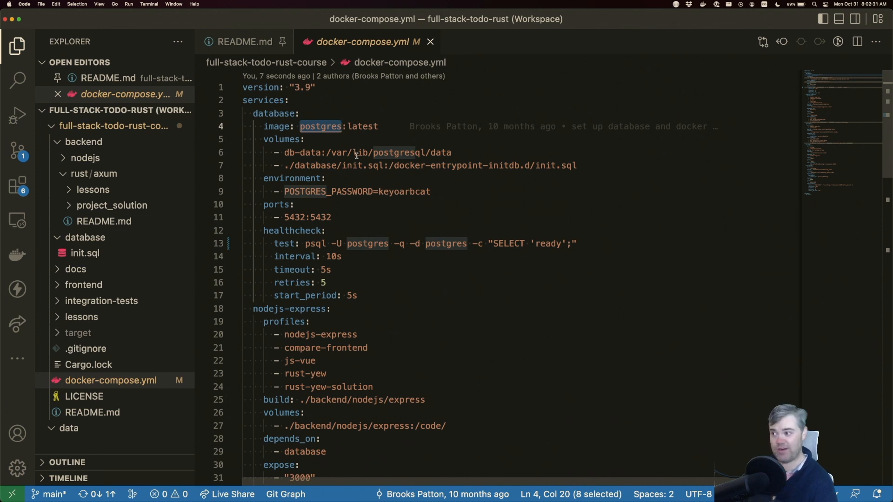
double_click(404, 192)
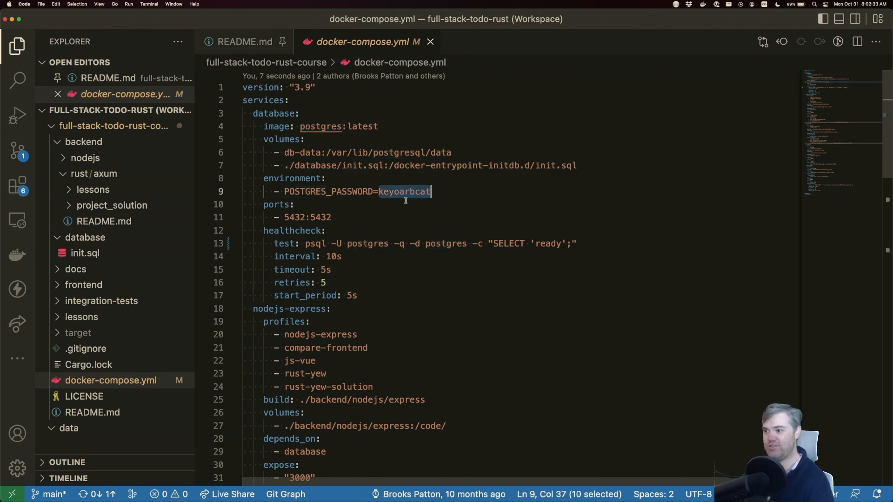
mouse_move(372, 192)
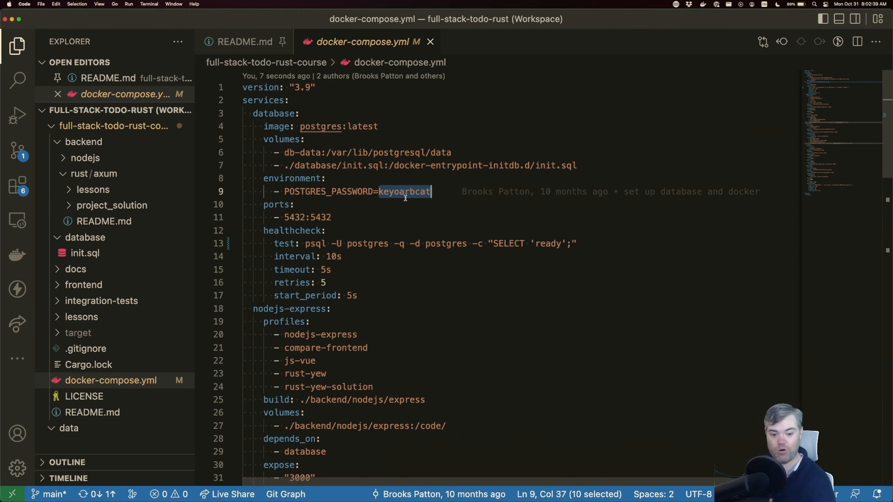
mouse_move(409, 236)
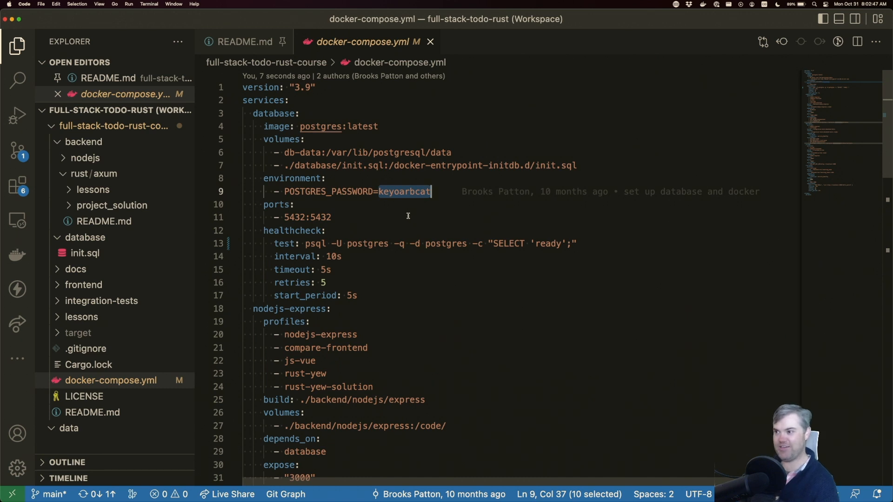
mouse_move(310, 168)
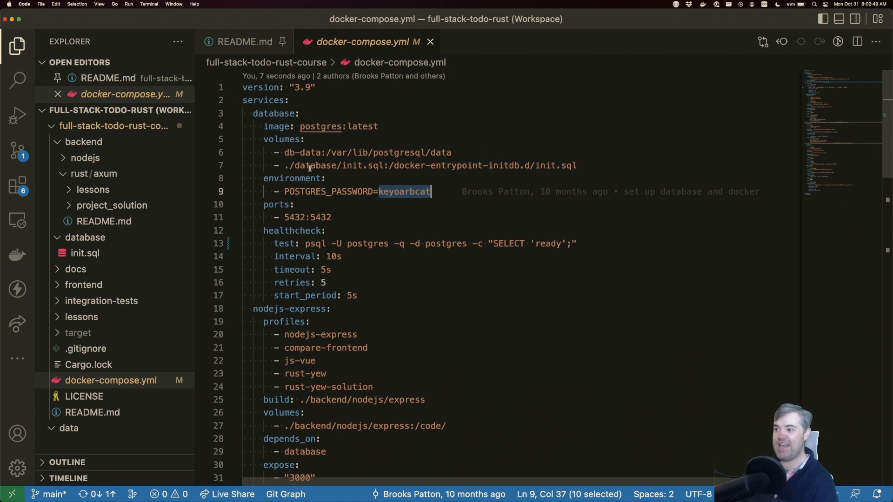
left_click(286, 166)
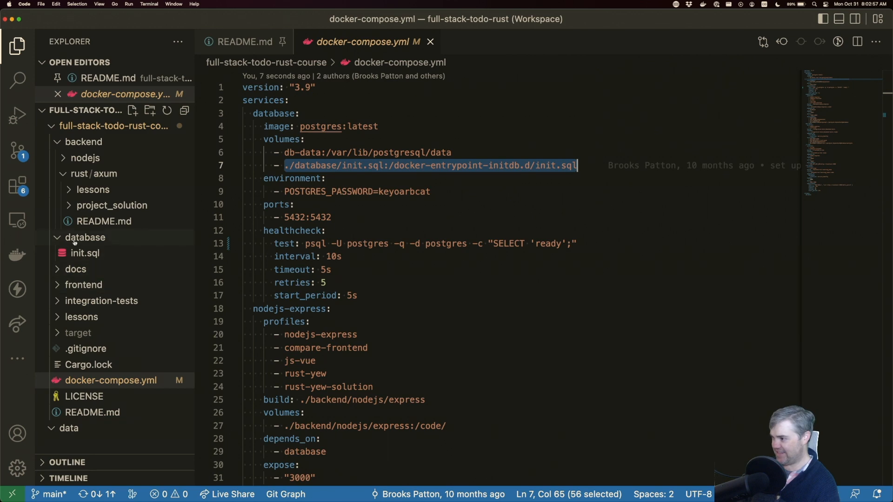
Step: Open database/init.sql and review the users and tasks tables and their seed inserts
left_click(85, 253)
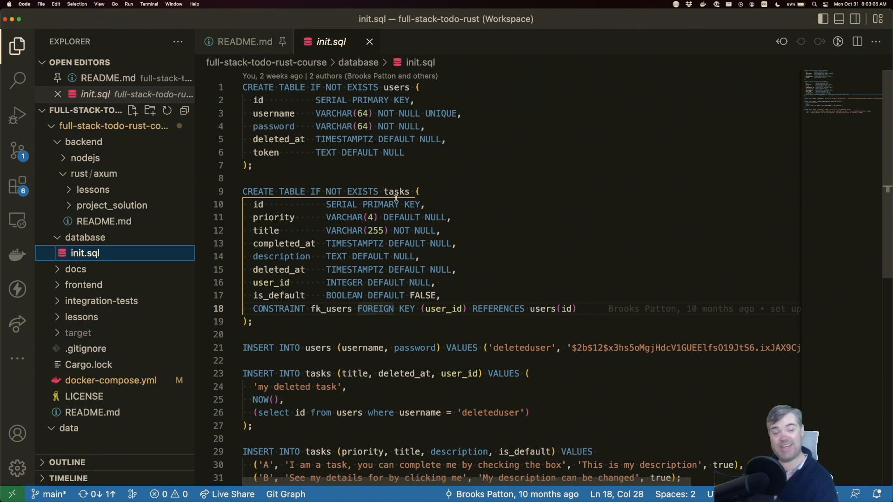
scroll("down", 3)
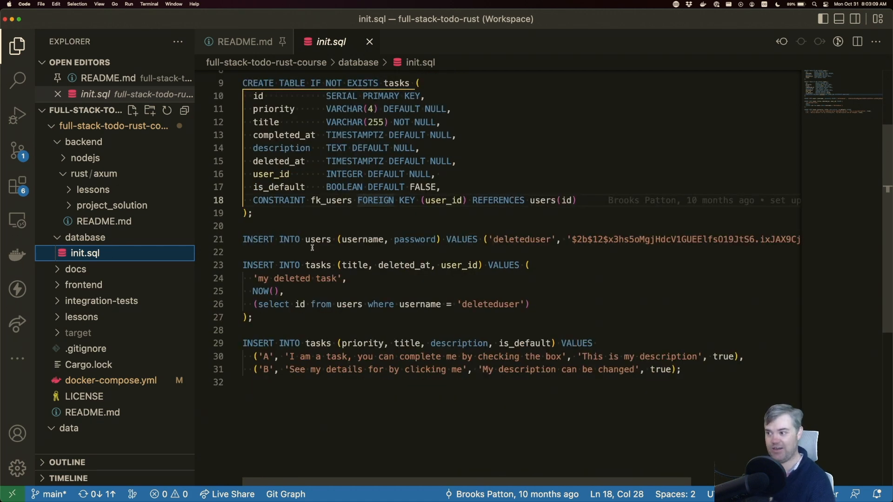
mouse_move(293, 271)
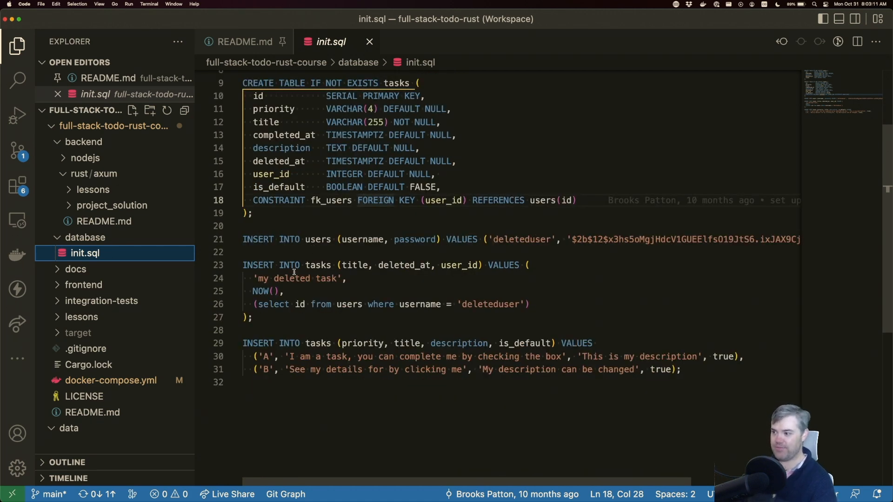
double_click(318, 265)
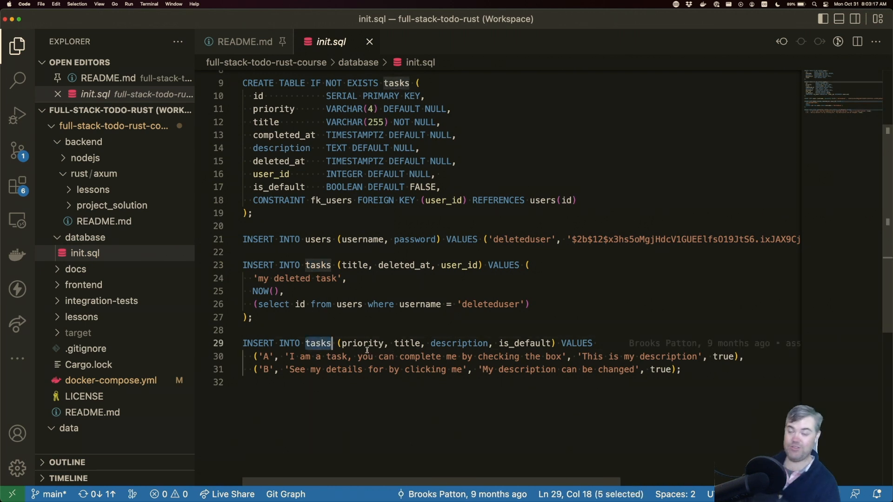
scroll("up", 3)
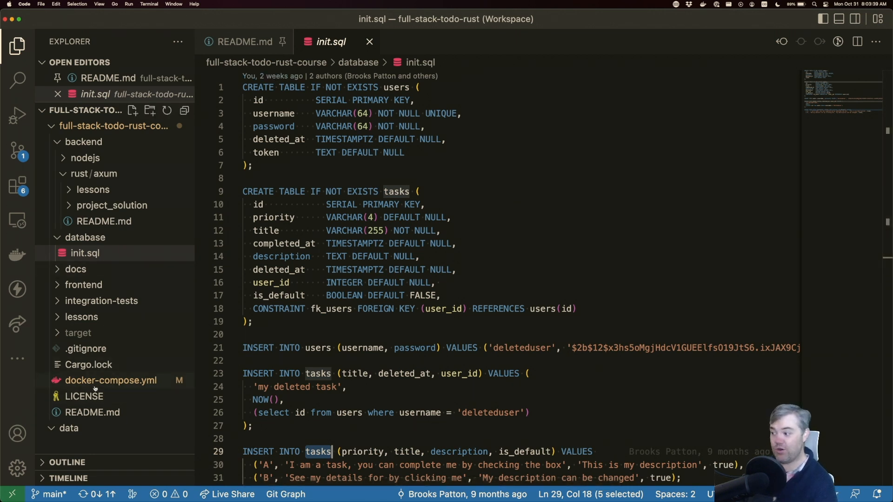
mouse_move(110, 380)
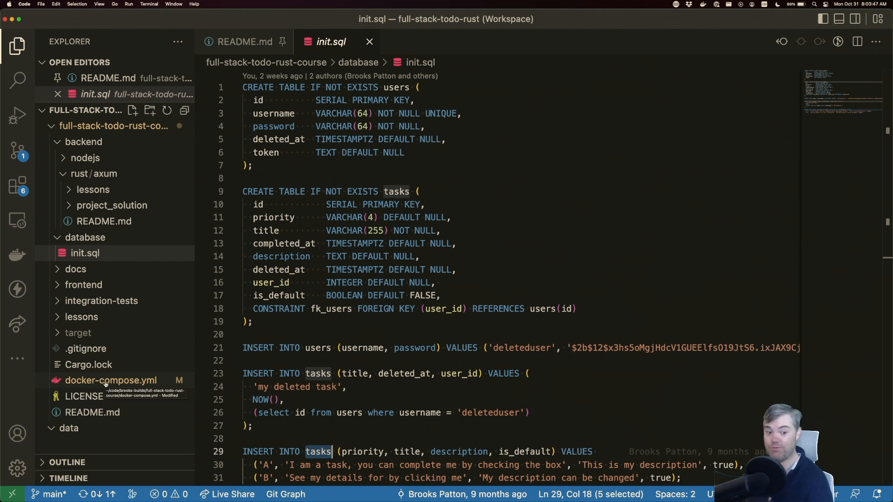
mouse_move(103, 381)
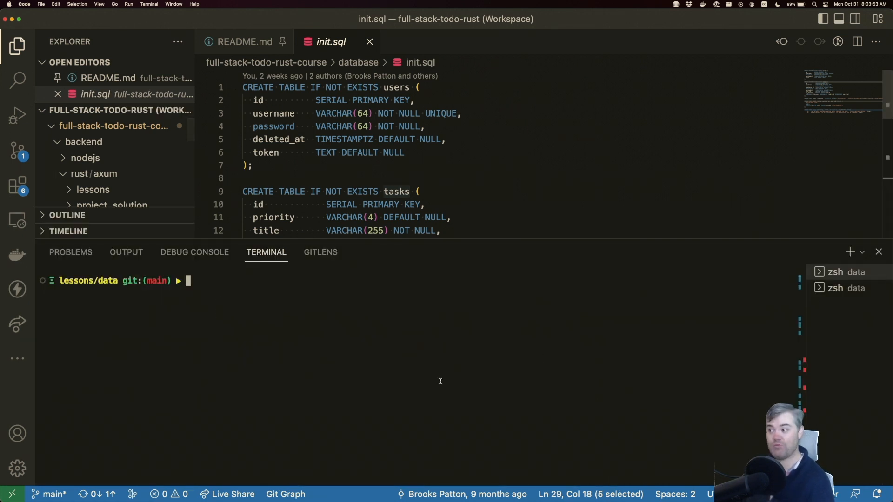
mouse_move(263, 324)
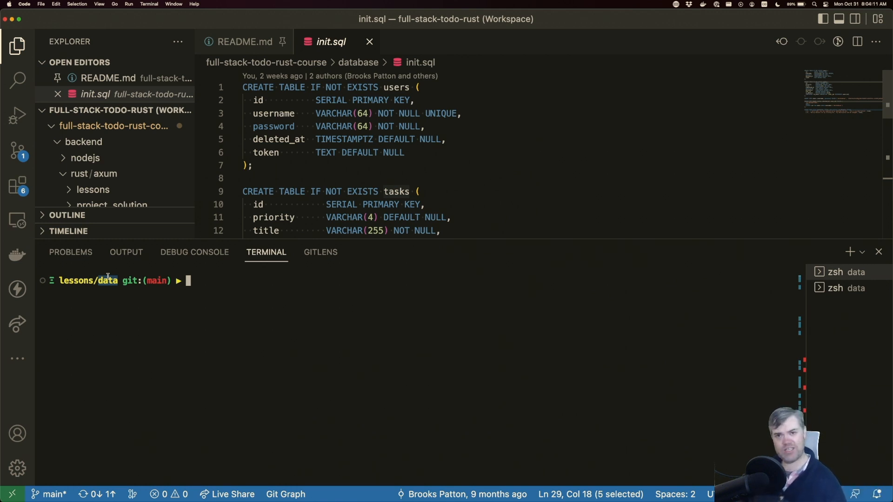
Step: Run docker-compose up in the terminal to start the Postgres database container
type("docker")
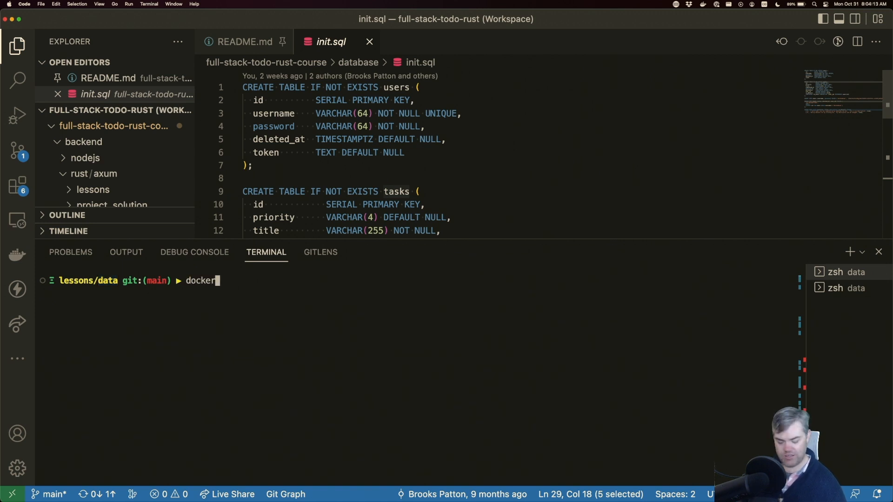
type("-compose")
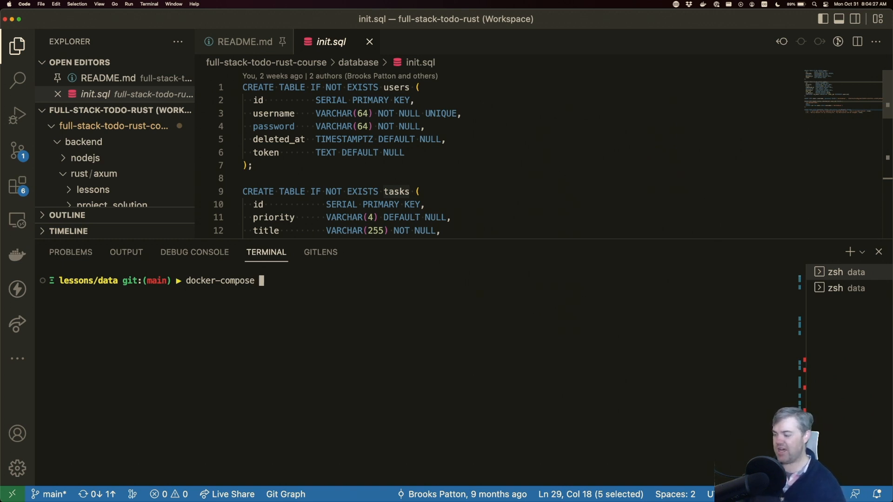
type("up")
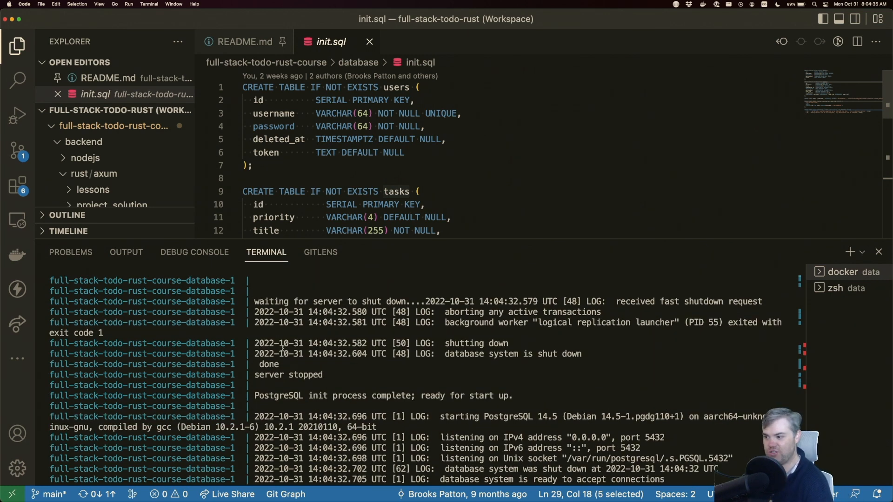
scroll("up", 3)
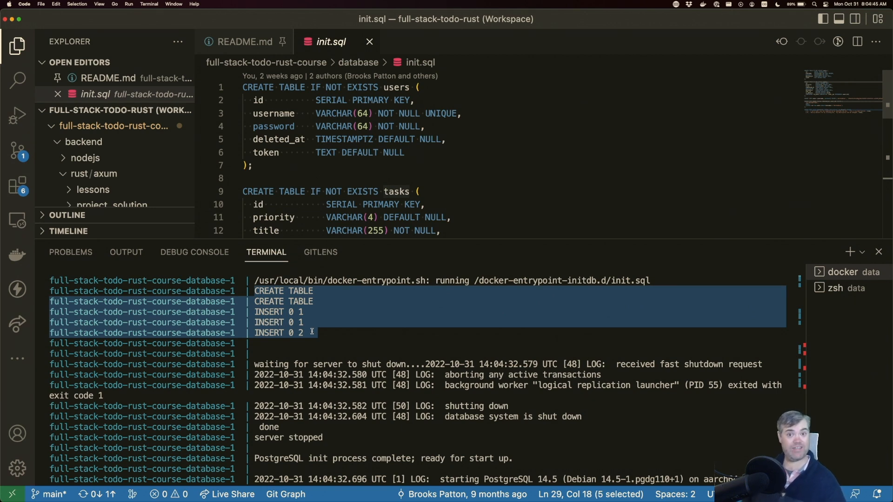
scroll("down", 3)
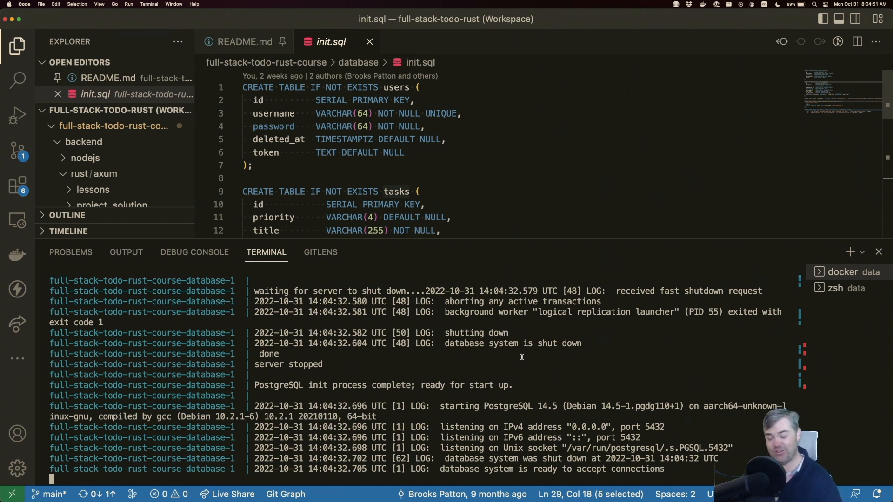
mouse_move(218, 443)
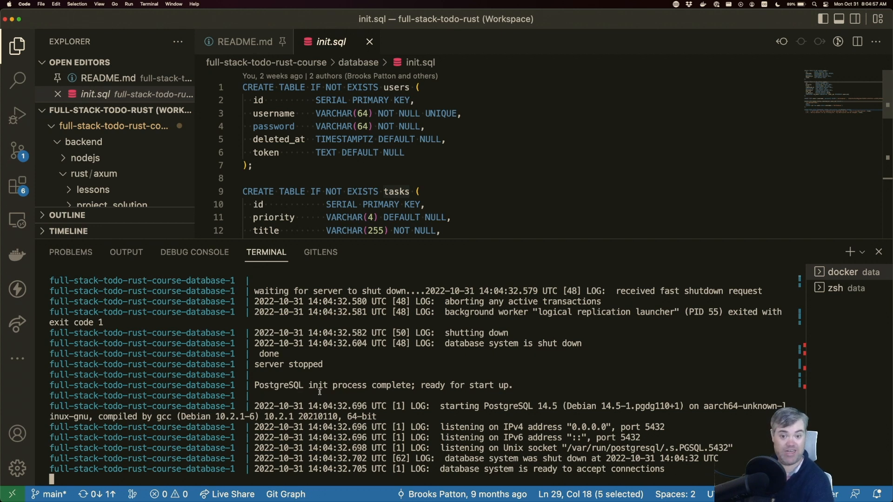
Step: In a second terminal, start typing a docker-compose exec command
left_click(839, 288)
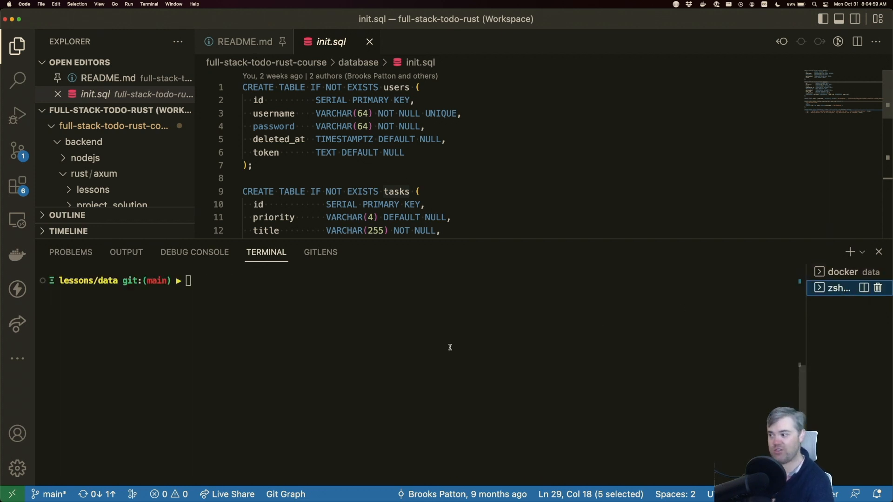
type("doc")
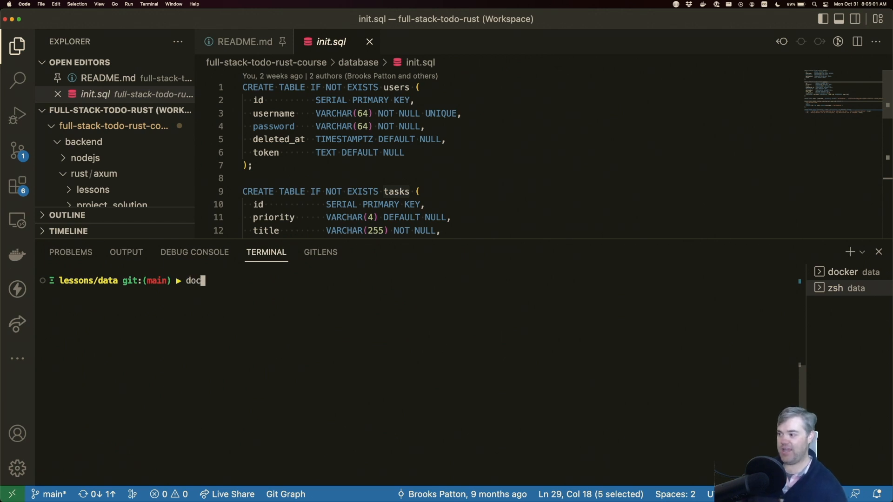
type("ker-comp")
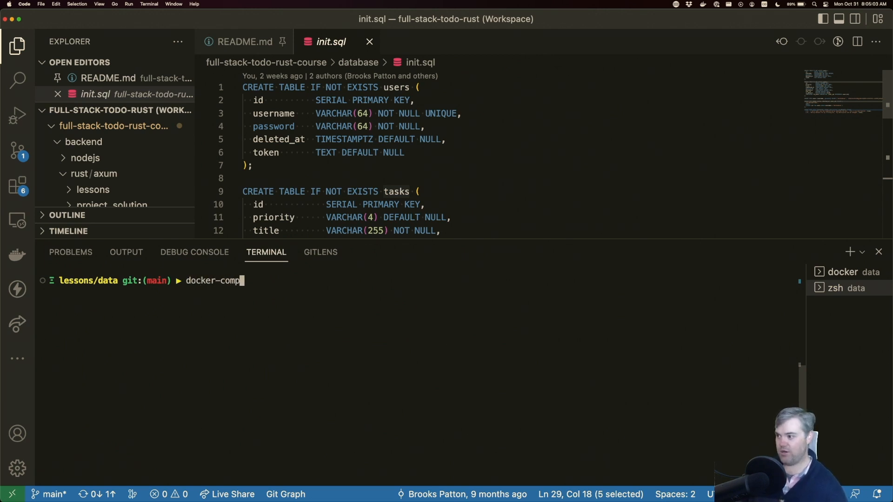
type("ose exe")
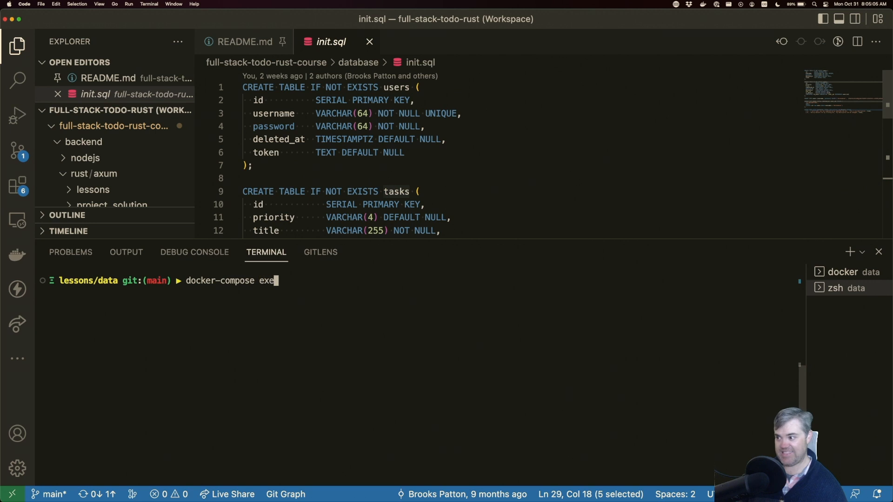
type("c")
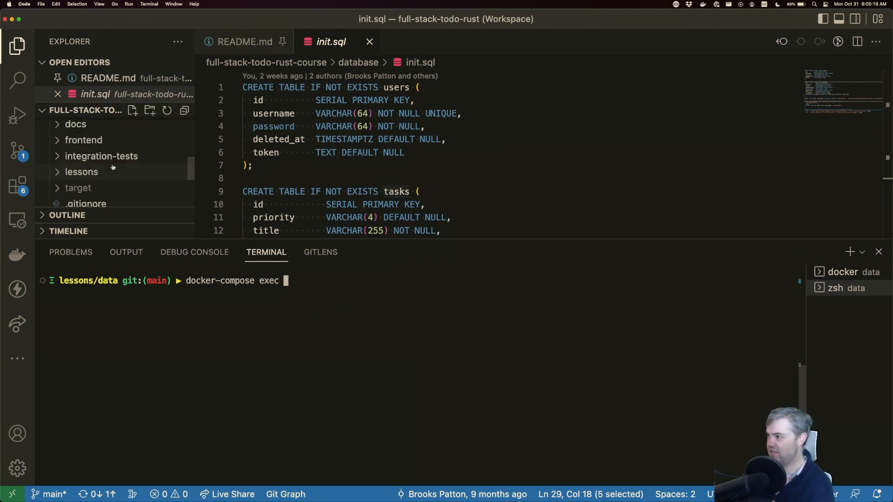
Step: Check the database service name in docker-compose.yml and complete 'docker-compose exec database /bin/bash'
left_click(111, 135)
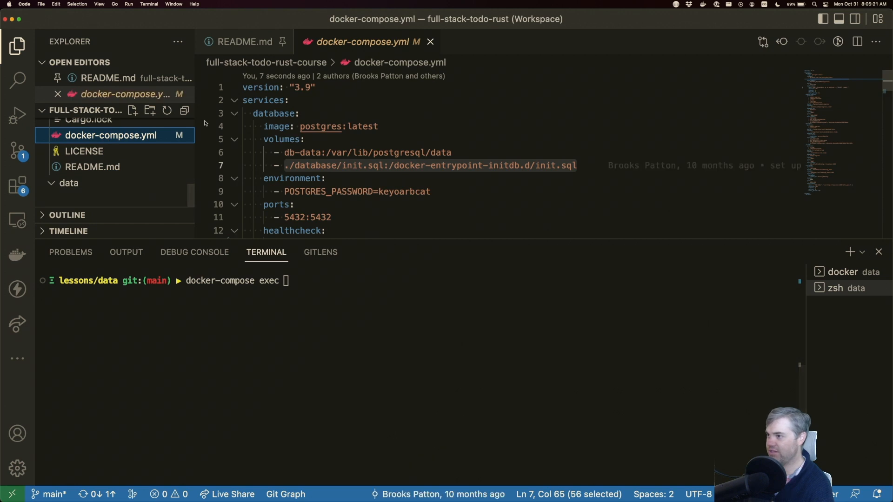
double_click(273, 113)
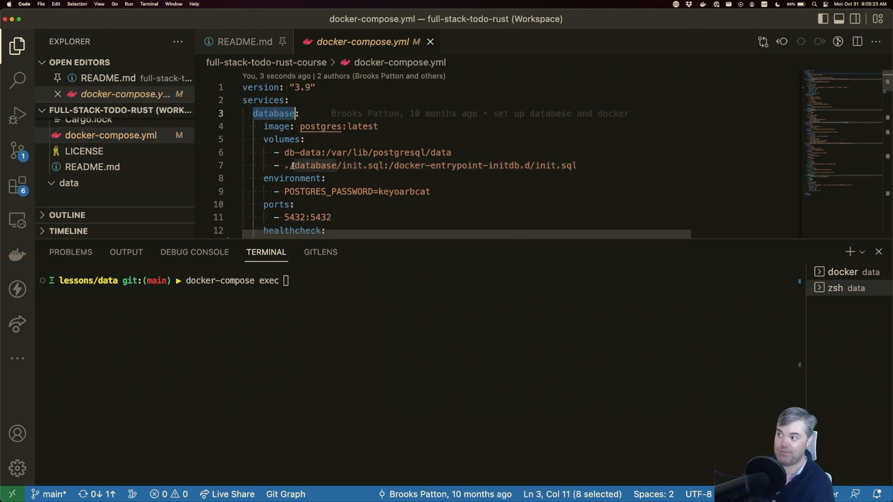
type("datab")
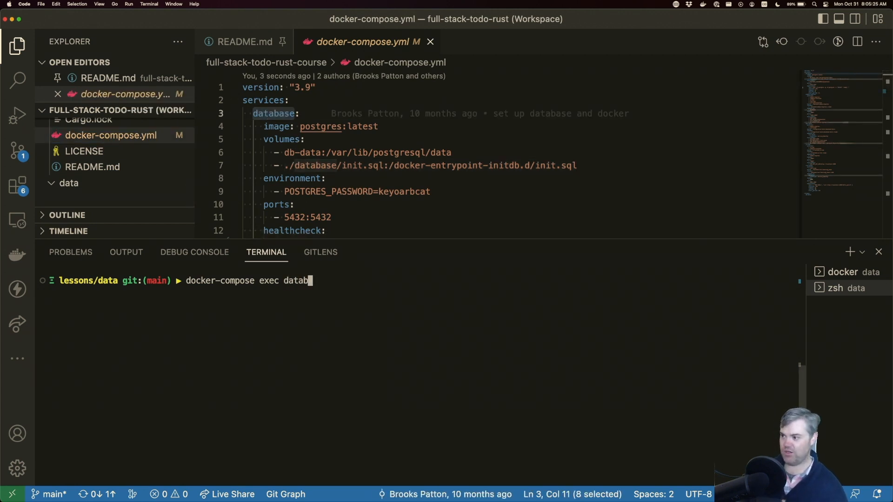
type("ase")
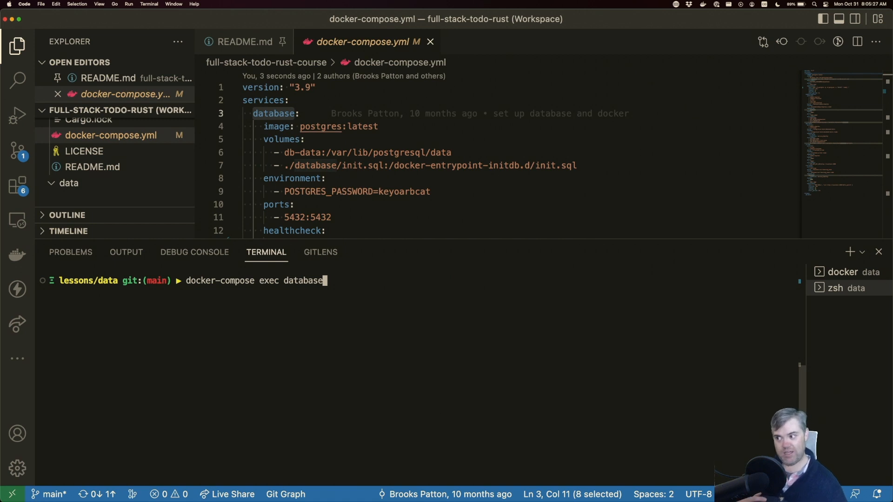
type("/bin/bash")
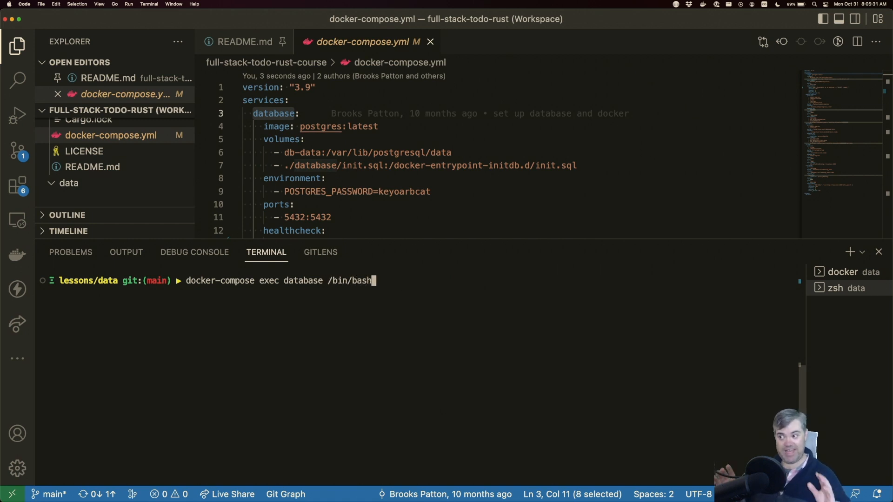
Step: Enter bash in the database container and connect with psql -U postgres -d postgres
key("Return")
type("ls")
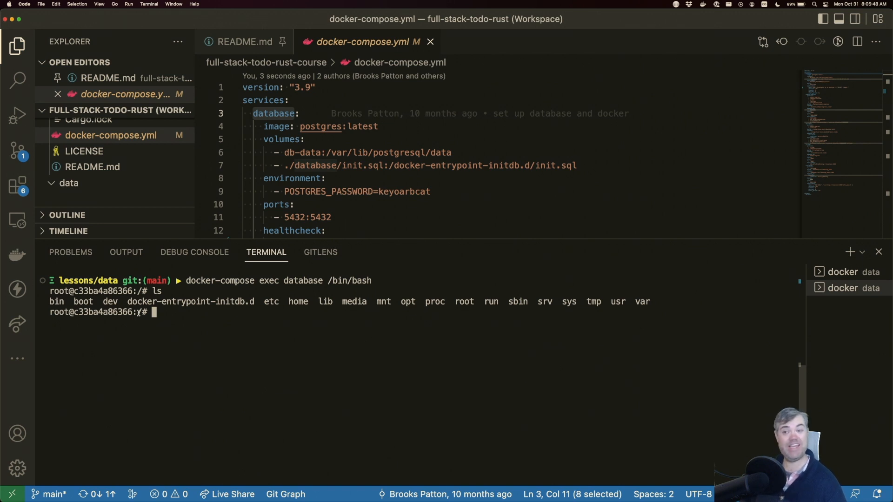
type("psql -")
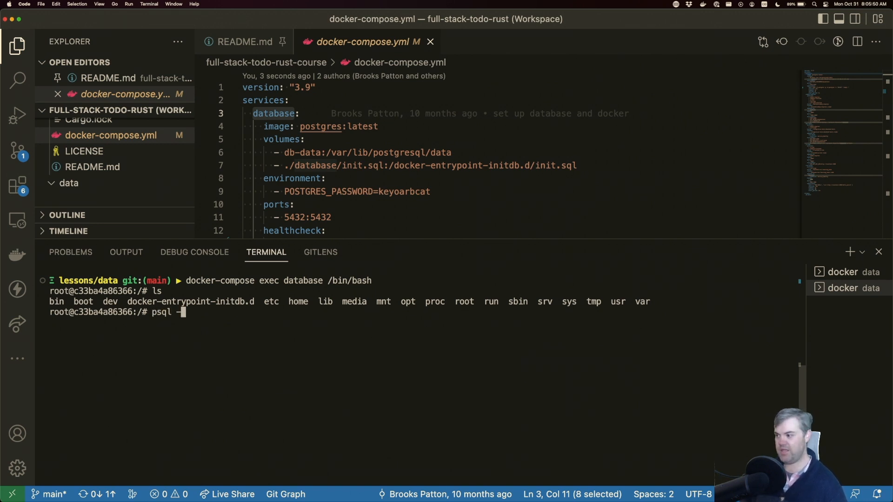
type("-U post")
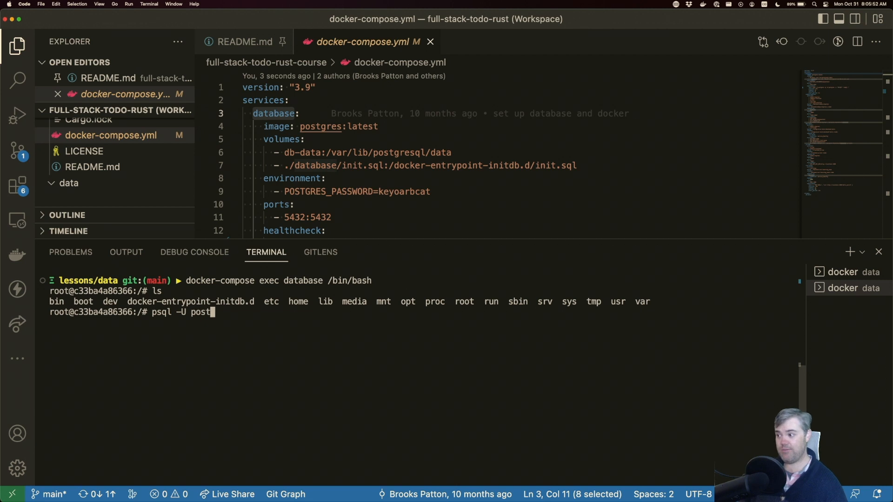
type("gres")
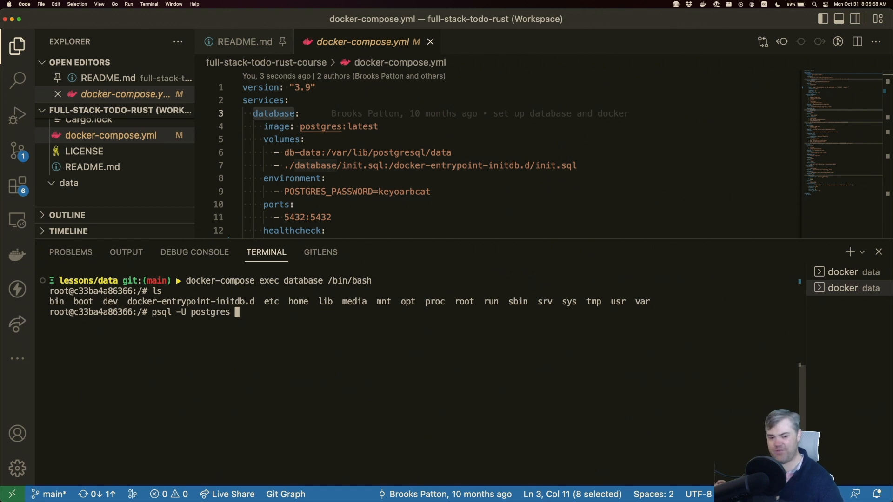
type("-d")
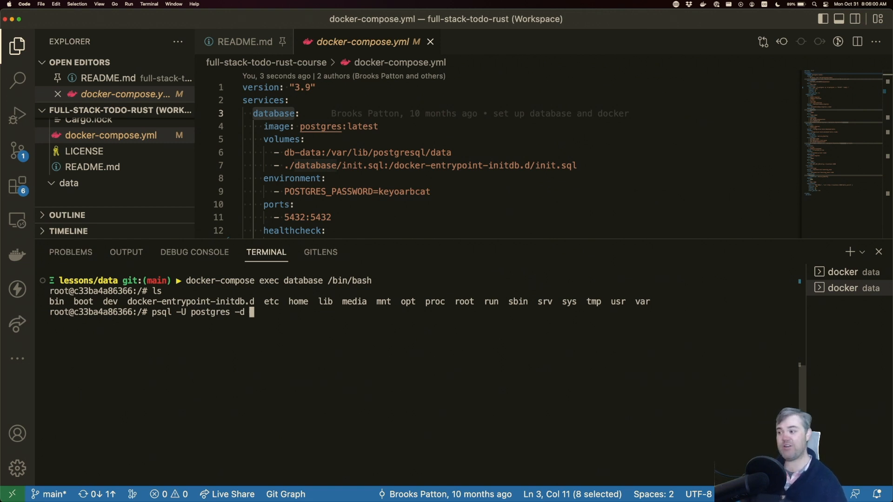
type("p")
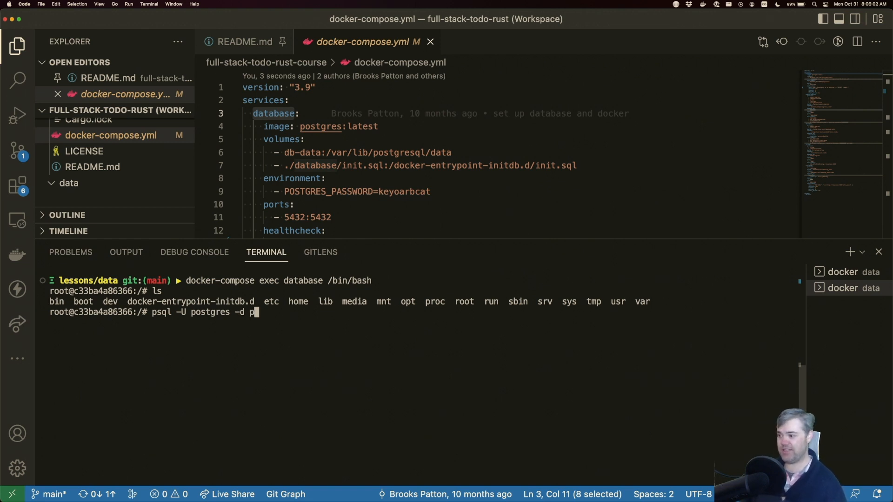
type("ostgres")
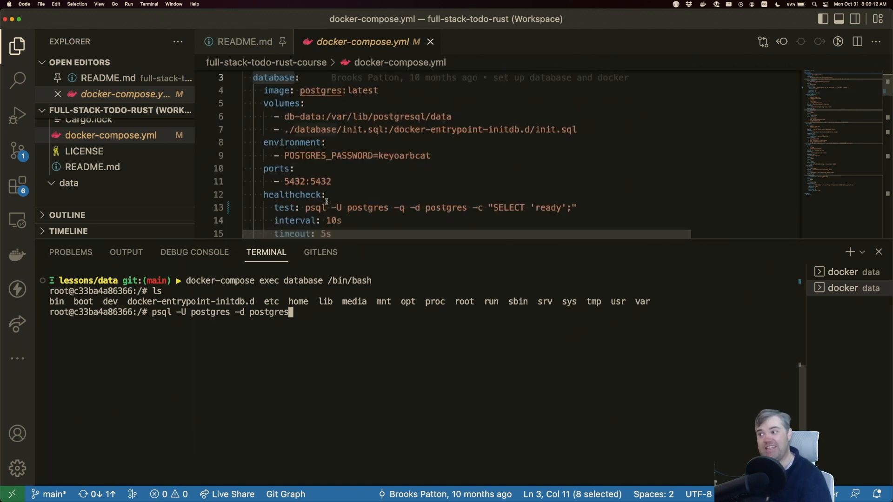
left_click(290, 155)
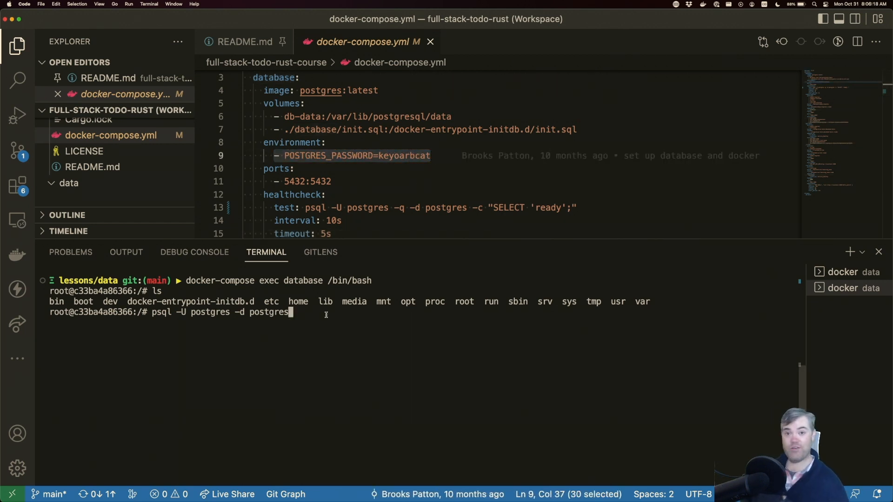
key("Return")
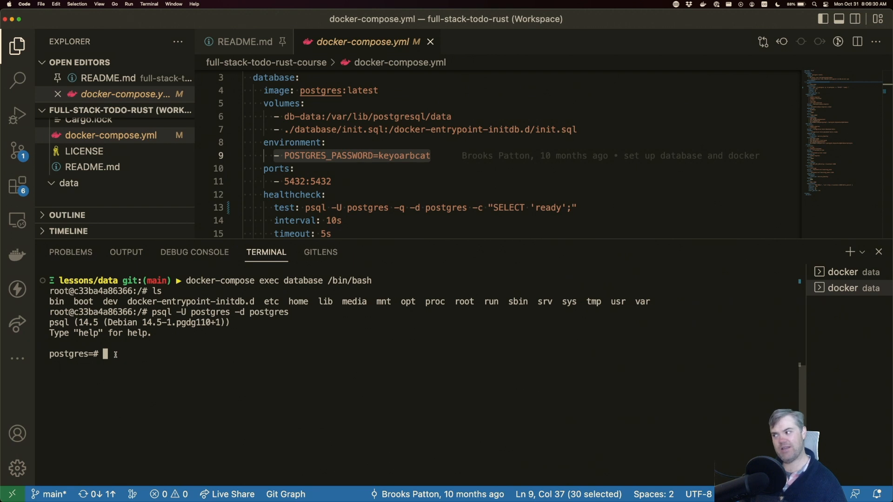
Step: List the database tables in psql with \dt, showing users and tasks
type("\\")
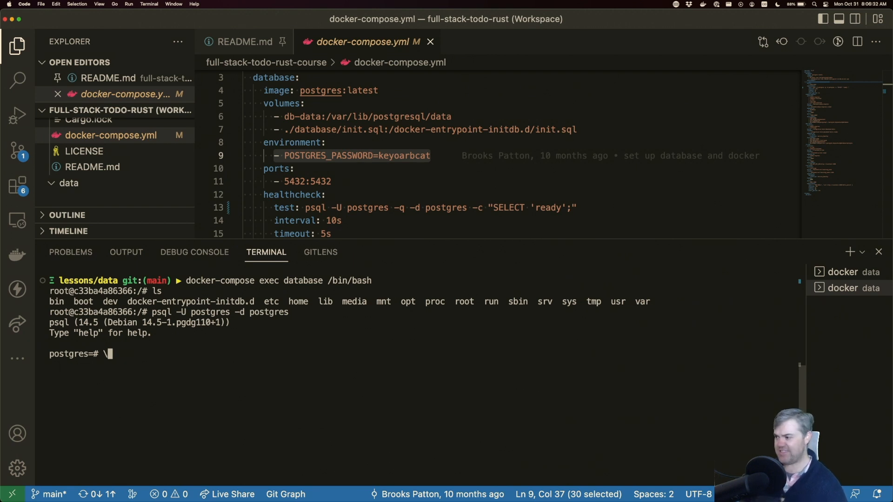
key("Return")
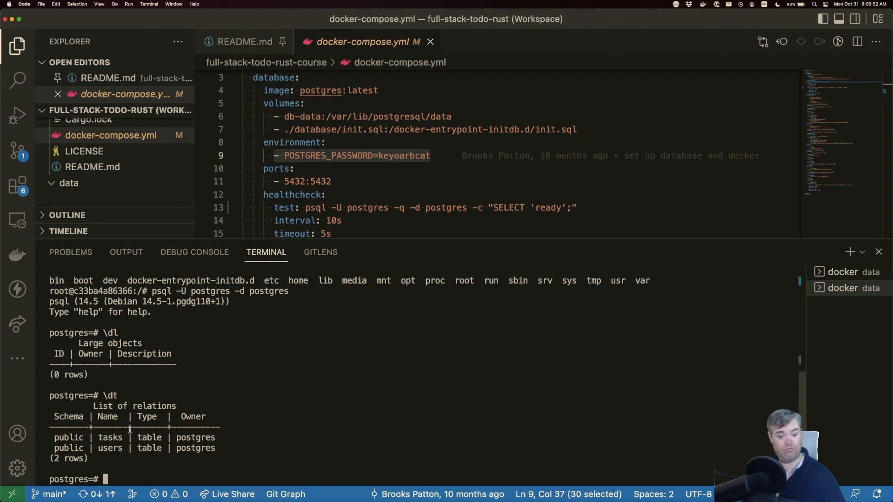
Step: Run select * from tasks; in psql to show all three seeded task rows including the deleted one
type("select")
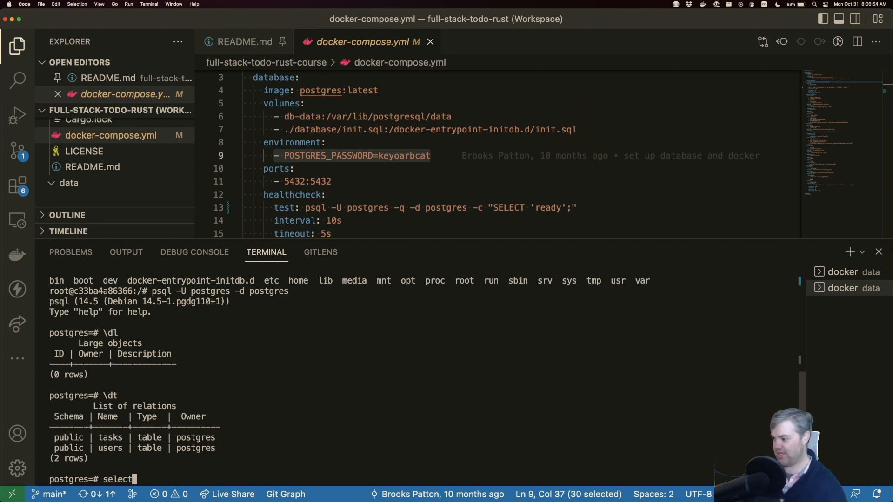
type("* from tasks;")
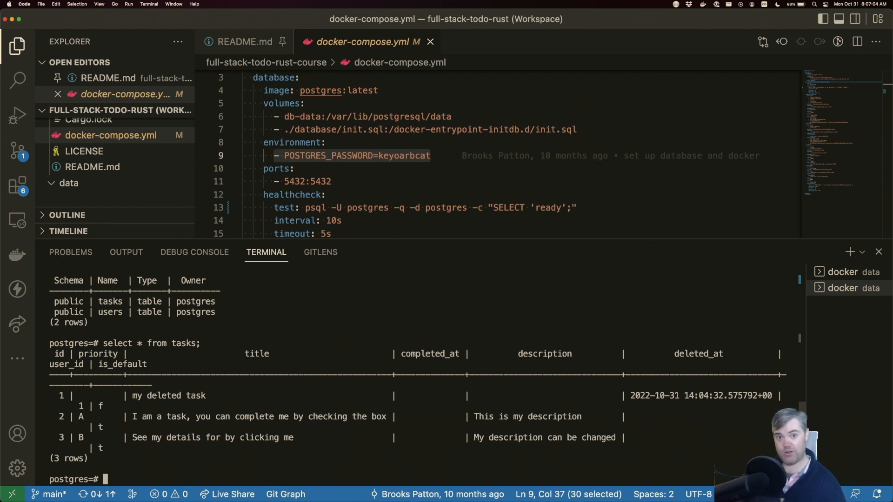
mouse_move(16, 467)
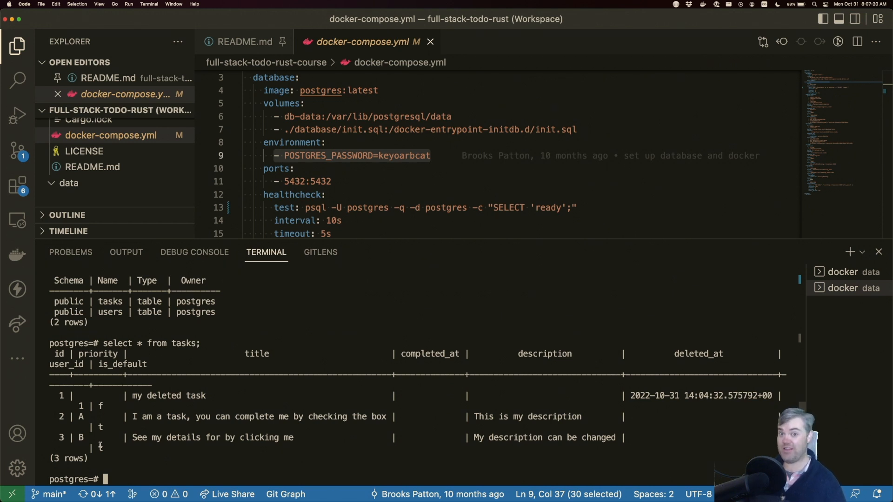
type("select")
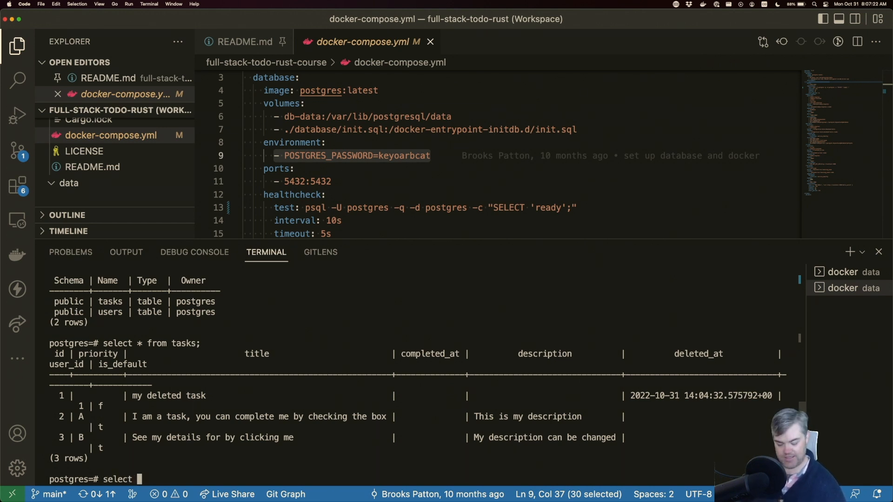
type("* from t")
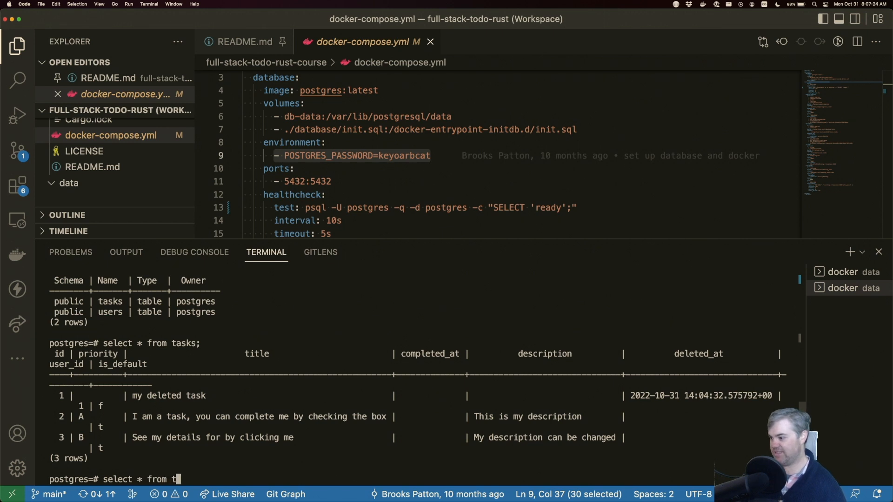
type("asks")
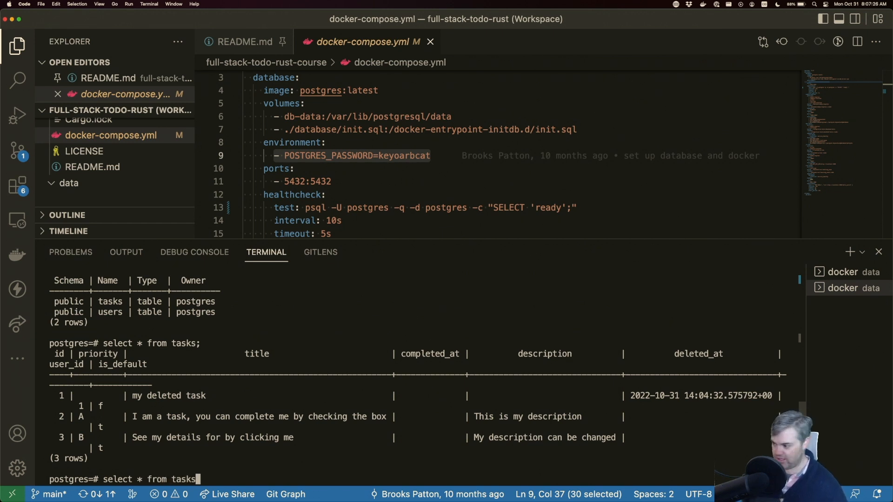
key("Return")
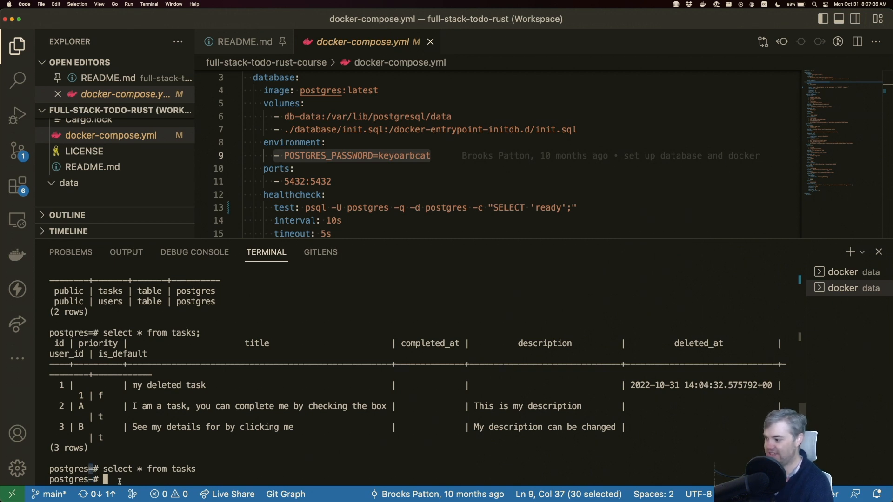
type(";")
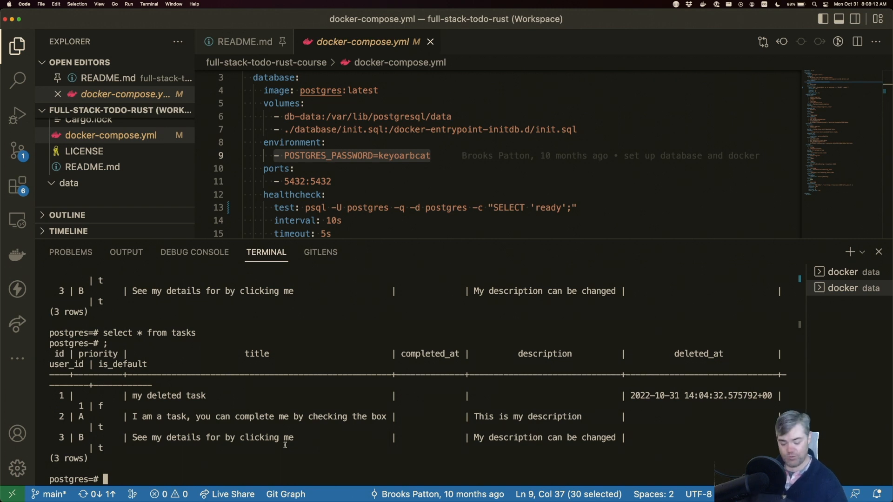
Step: Exit psql and run docker-compose down to remove the database container and its network
type("e")
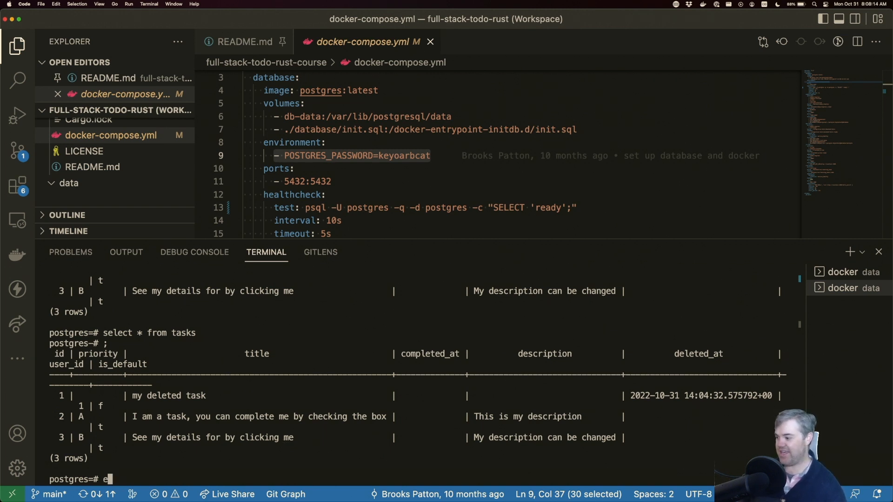
type("x")
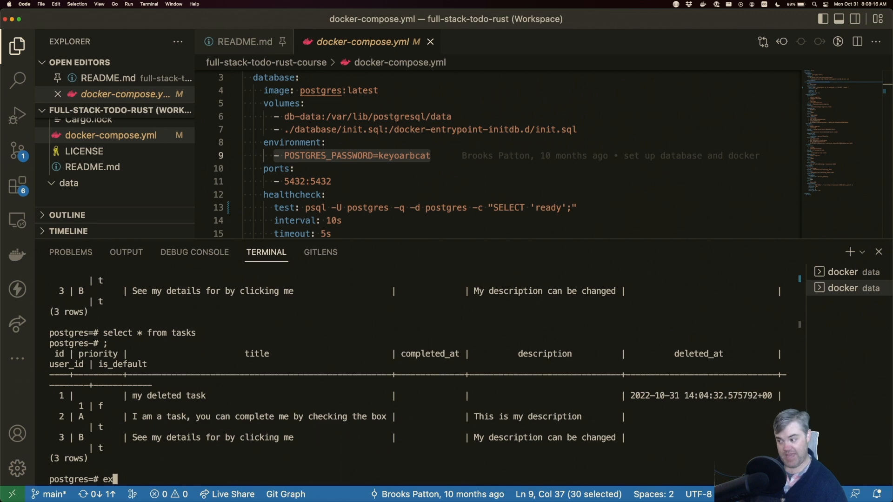
key("Return")
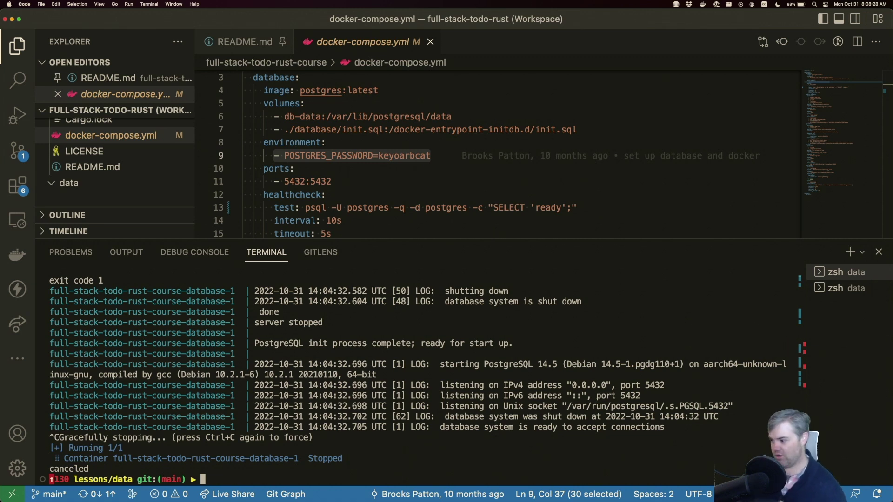
type("d")
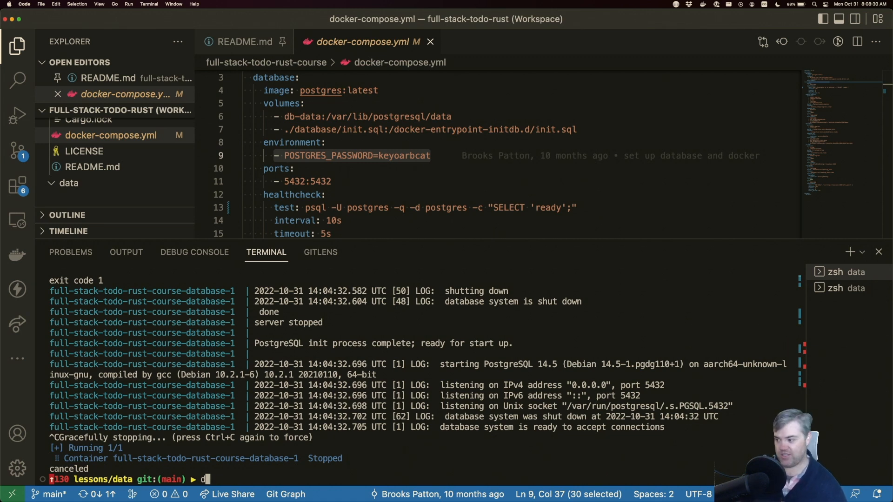
type("ocker-compo")
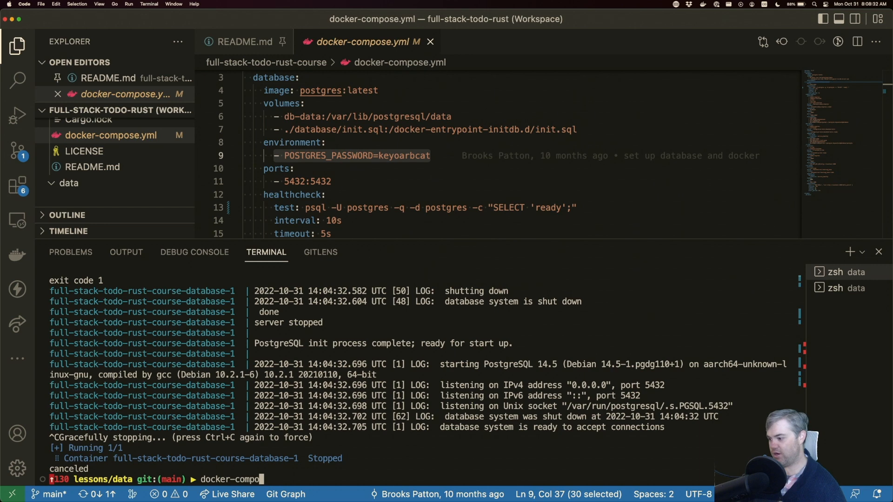
key("Return")
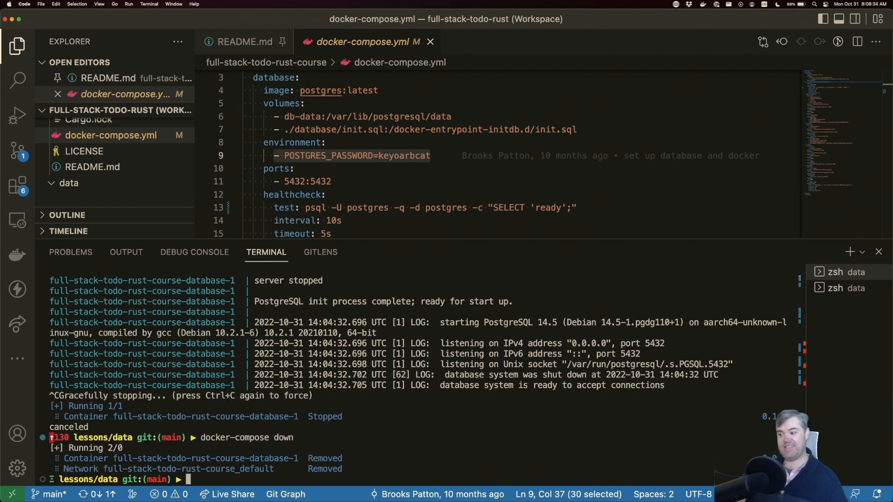
mouse_move(415, 463)
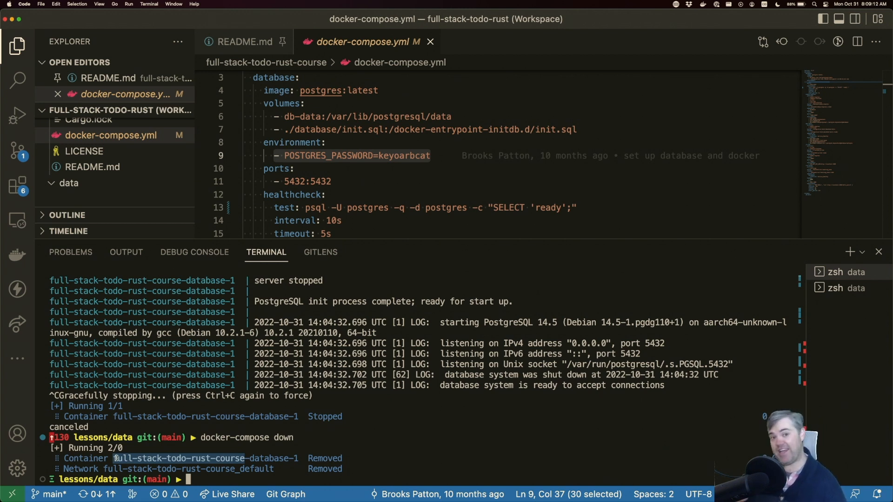
Step: List Docker volumes and remove full-stack-todo-rust-course_db-data with docker volume rm
type("docker volume ls")
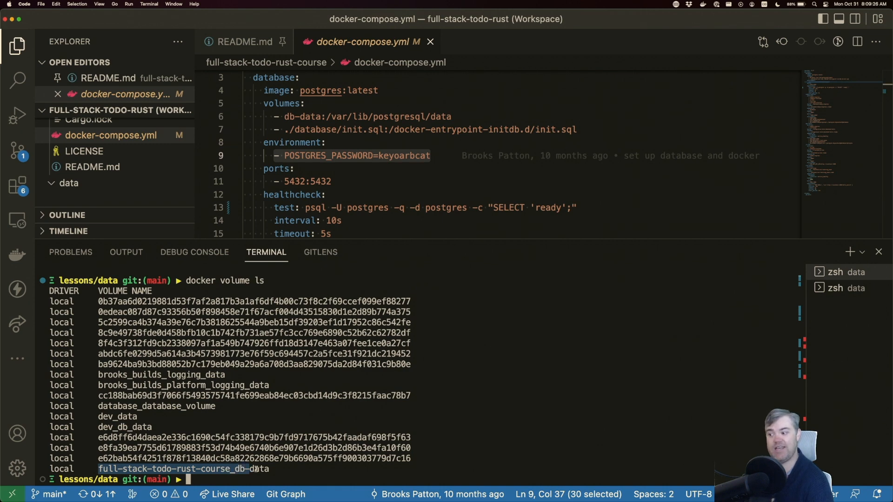
scroll("down", 3)
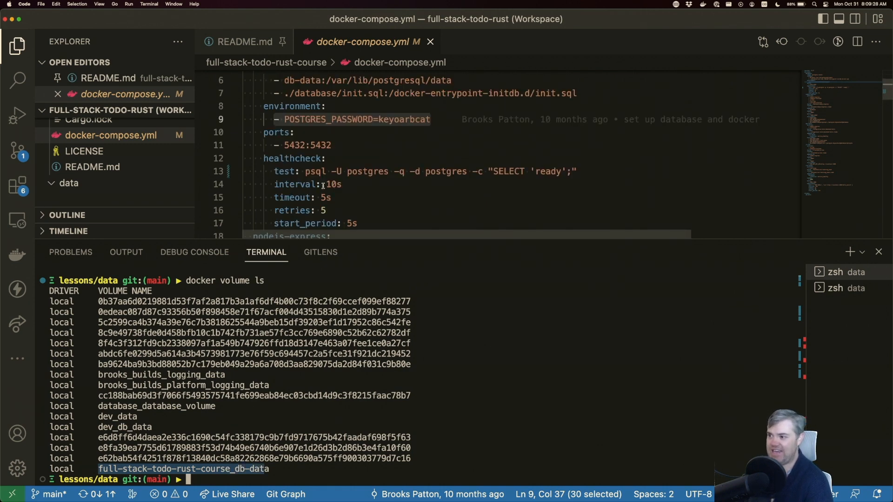
scroll("down", 3)
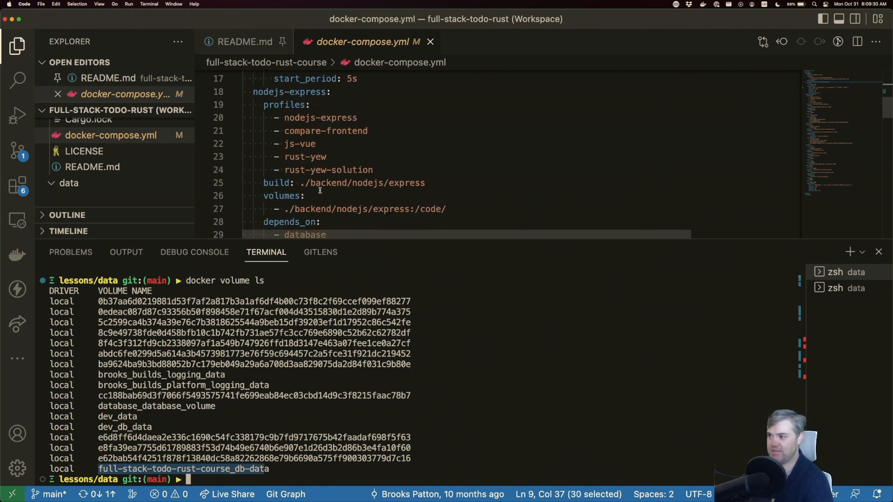
scroll("up", 3)
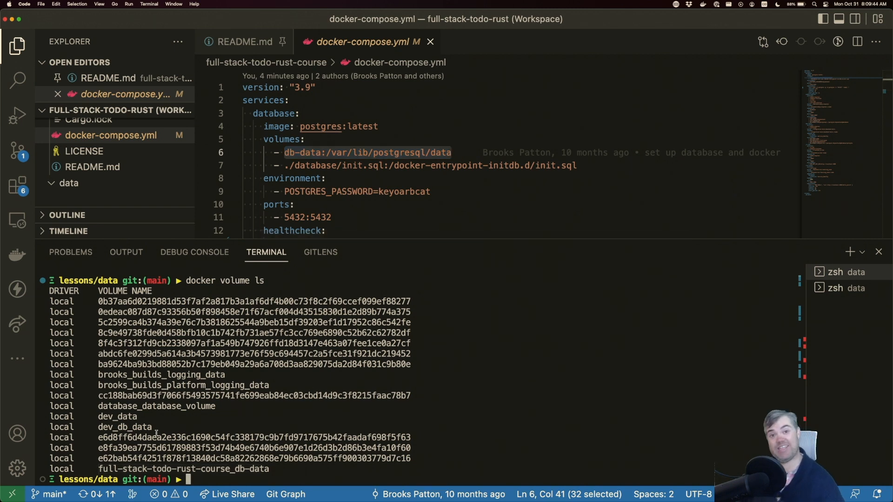
type("docker volume rm full-stack-todo-rust-course_db-data")
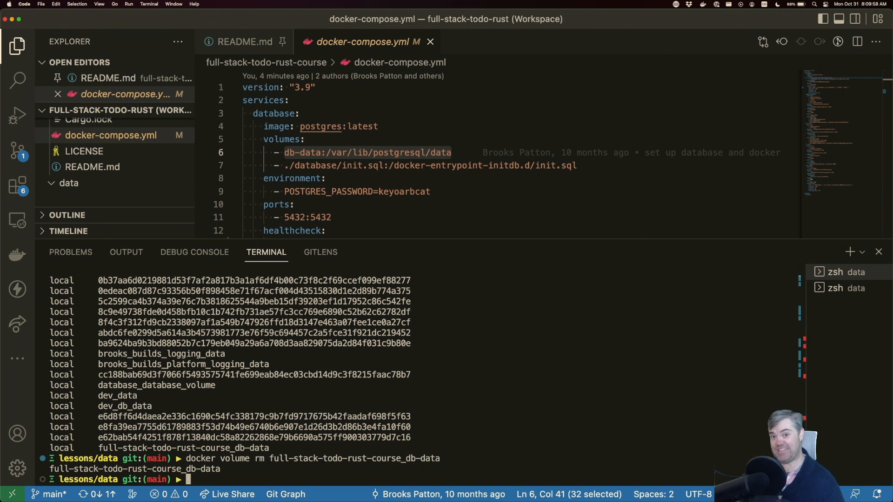
type("docker-compose")
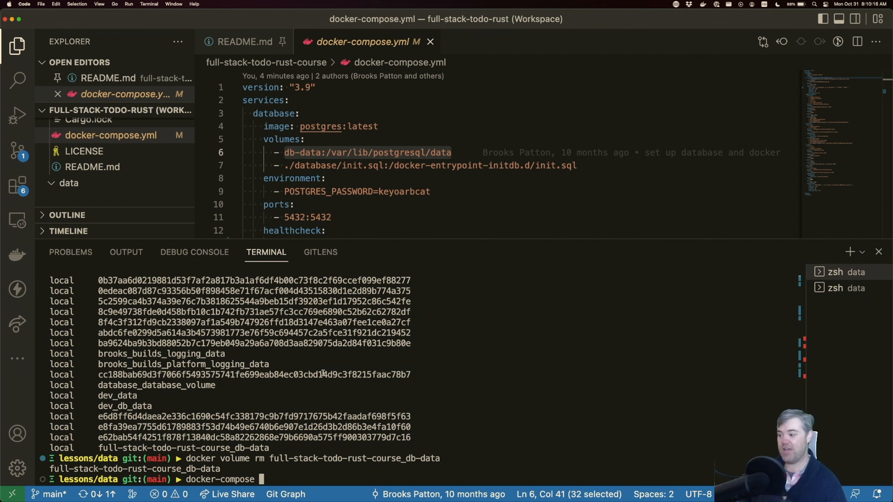
Step: Run docker-compose up -d --wait, recreating network and volume with the database container reported Healthy
type("u")
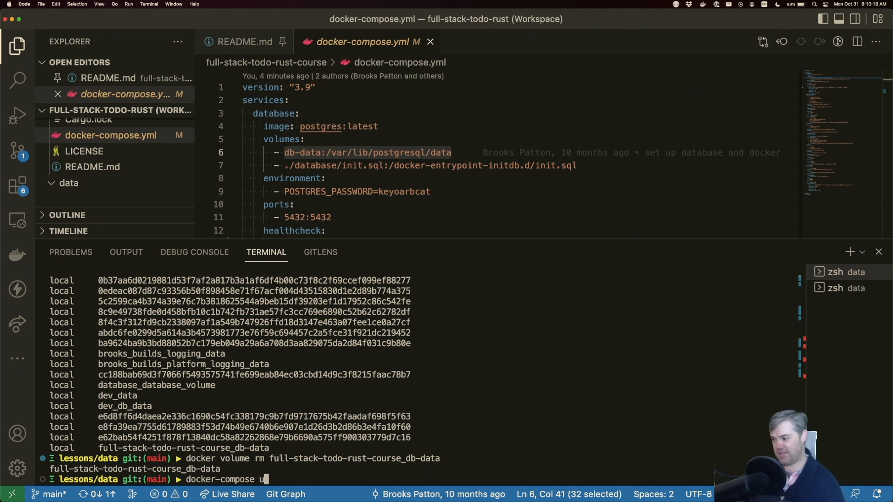
type("p")
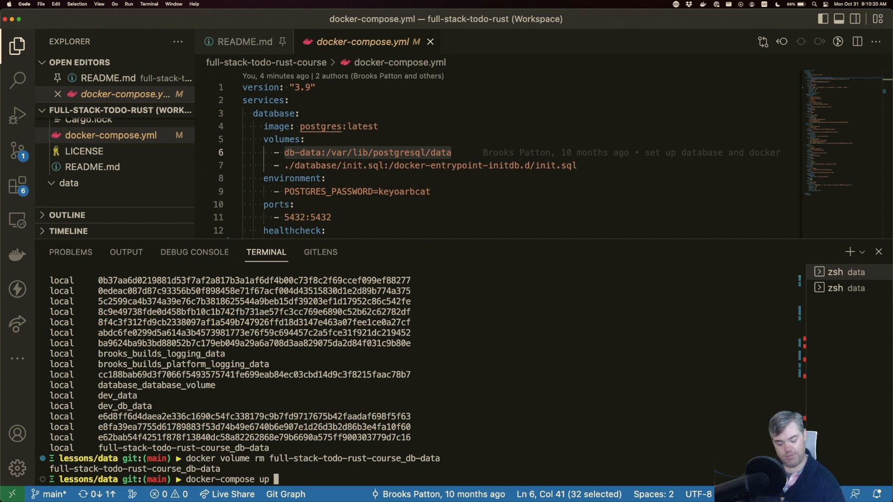
type("-d --wait")
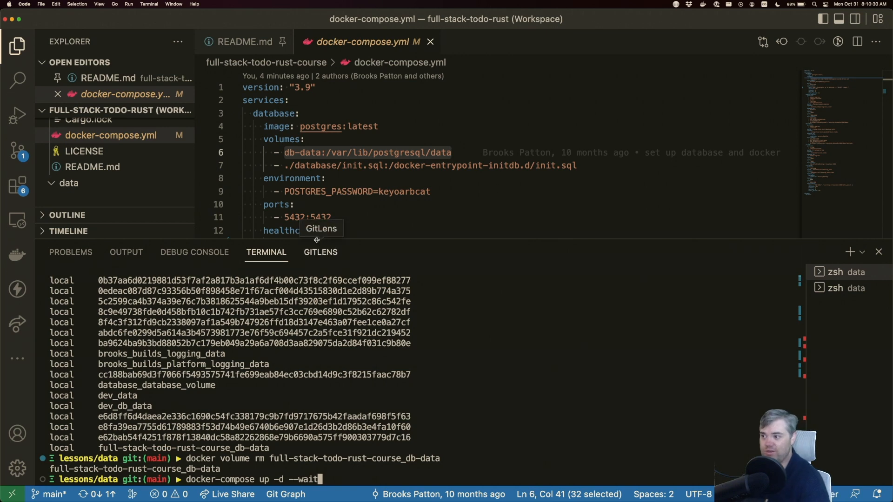
scroll("down", 3)
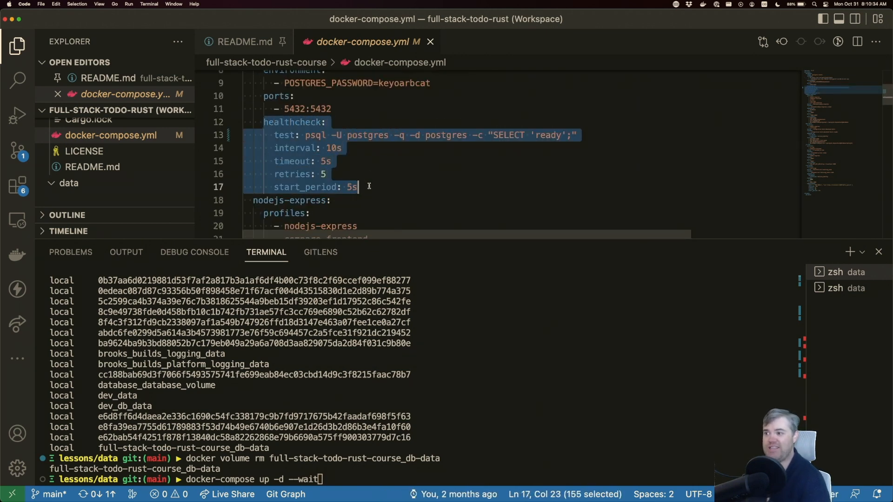
double_click(313, 135)
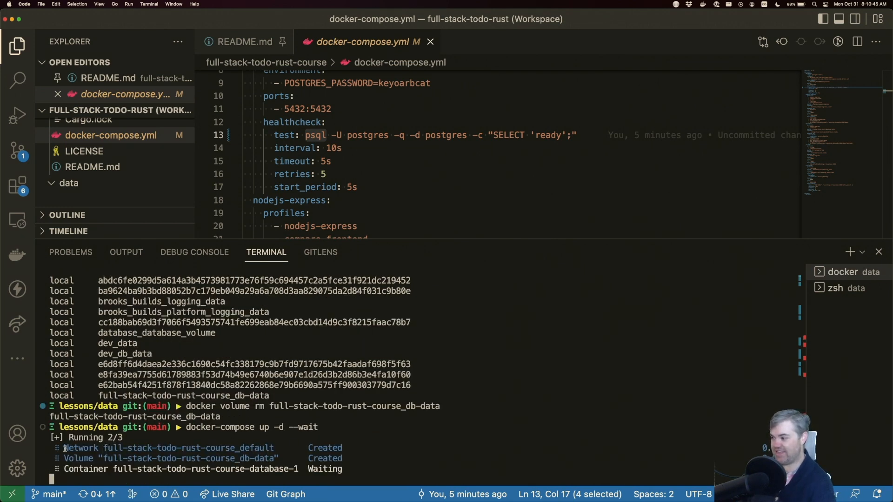
double_click(80, 447)
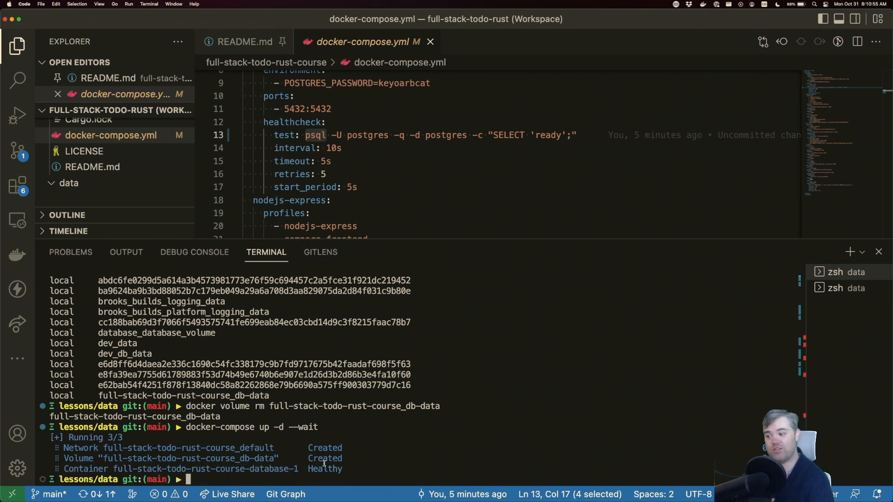
double_click(326, 469)
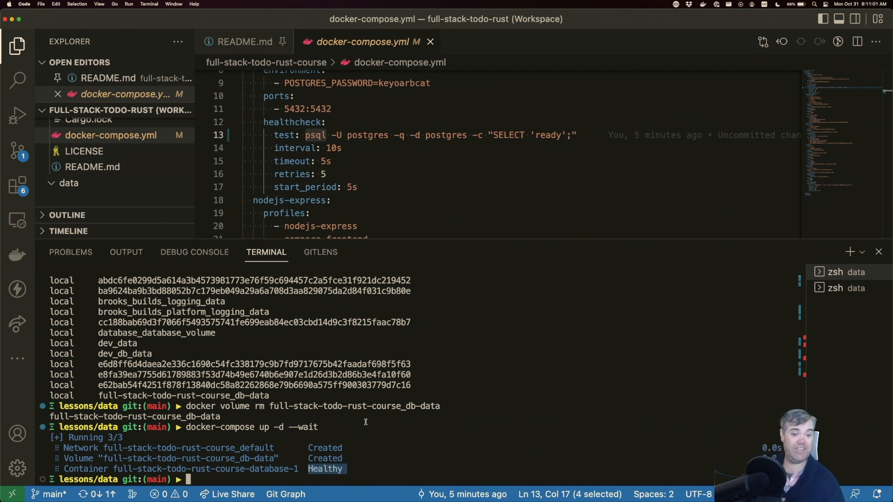
mouse_move(354, 406)
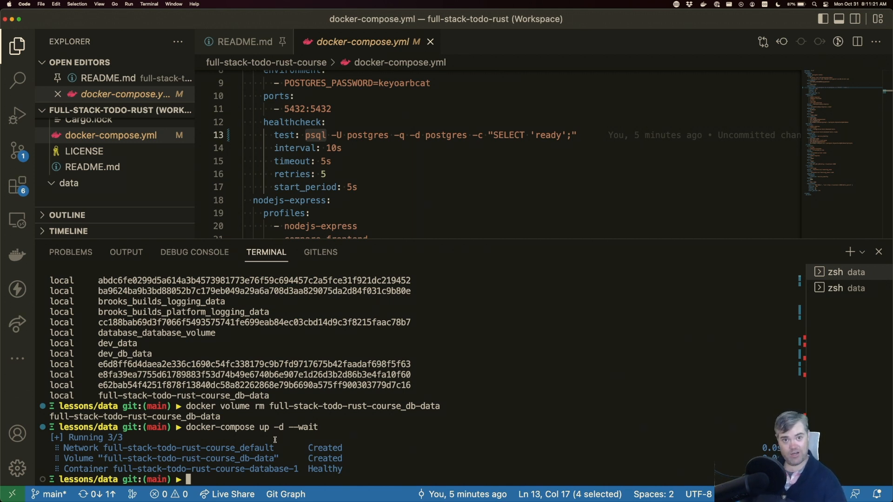
Step: Run docker-compose logs database showing init.sql rerun and Postgres ready, then dismiss the GitLens notification
type("docker-compose")
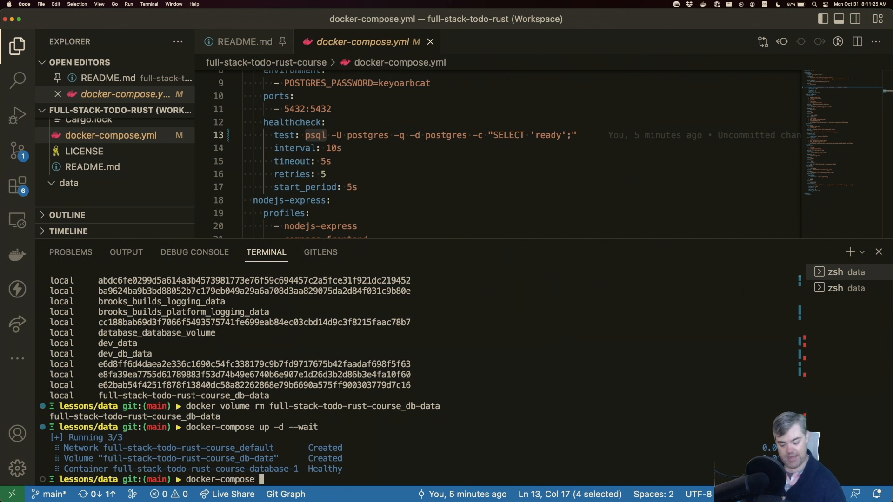
type("logs d")
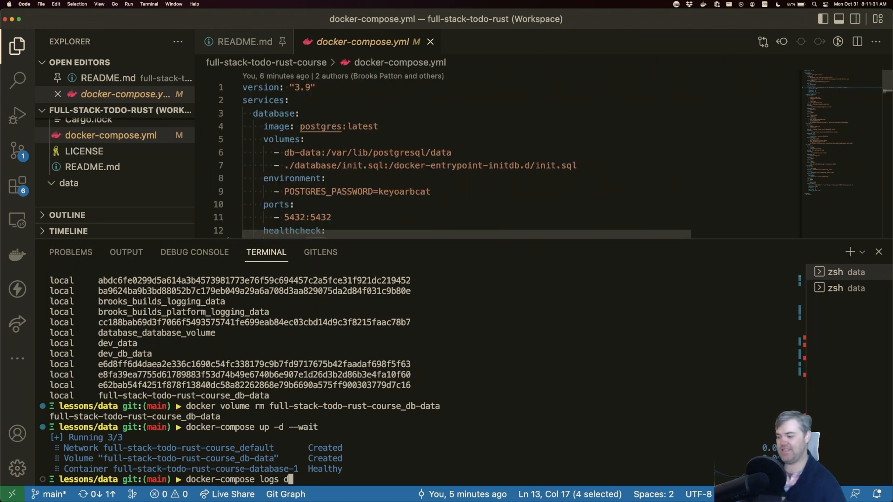
key("Return")
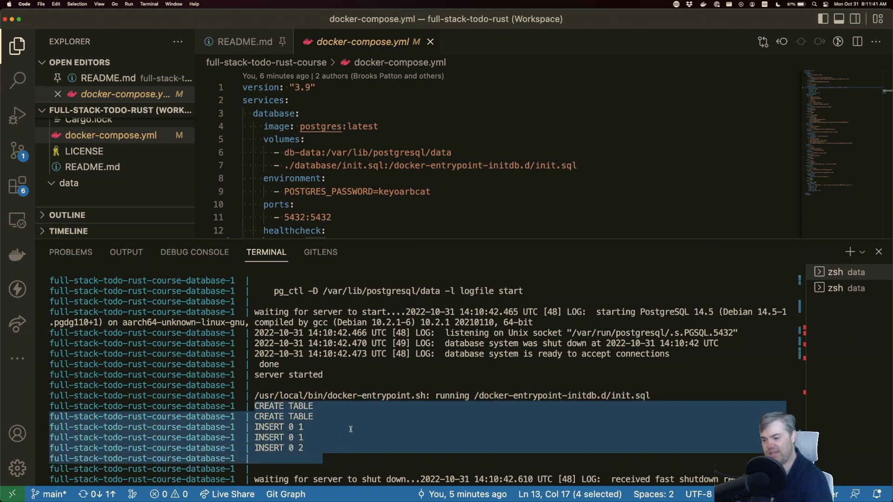
scroll("down", 3)
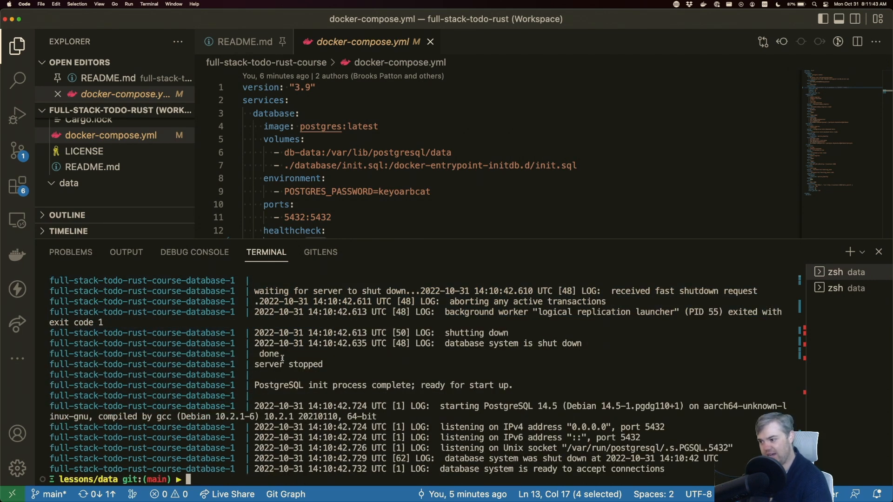
double_click(287, 364)
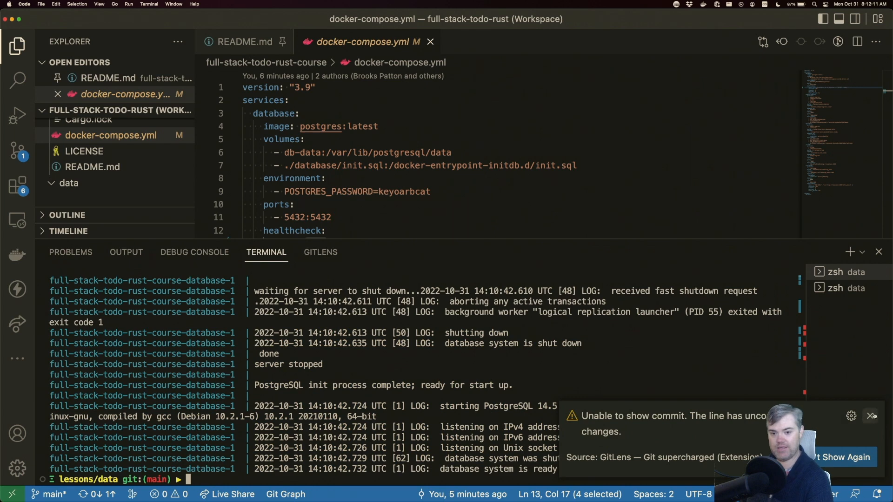
left_click(870, 415)
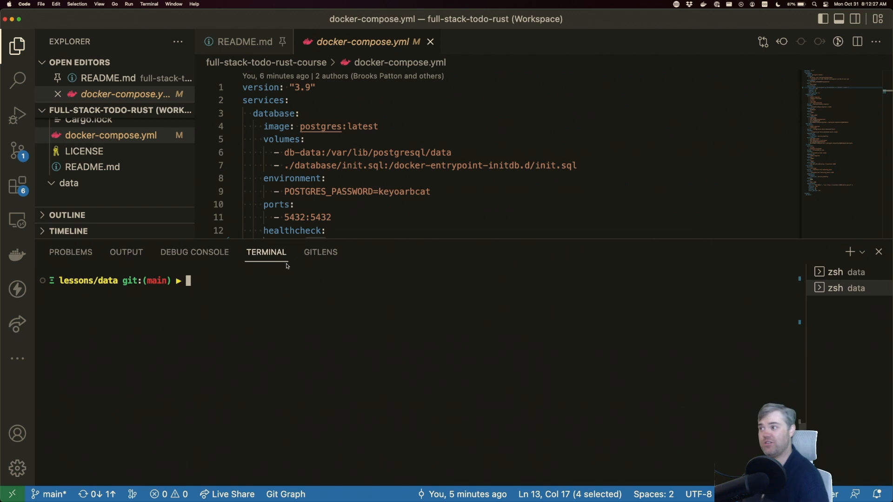
Step: Show README.md with the lesson checklist's Data section and Docker local database item
left_click(244, 42)
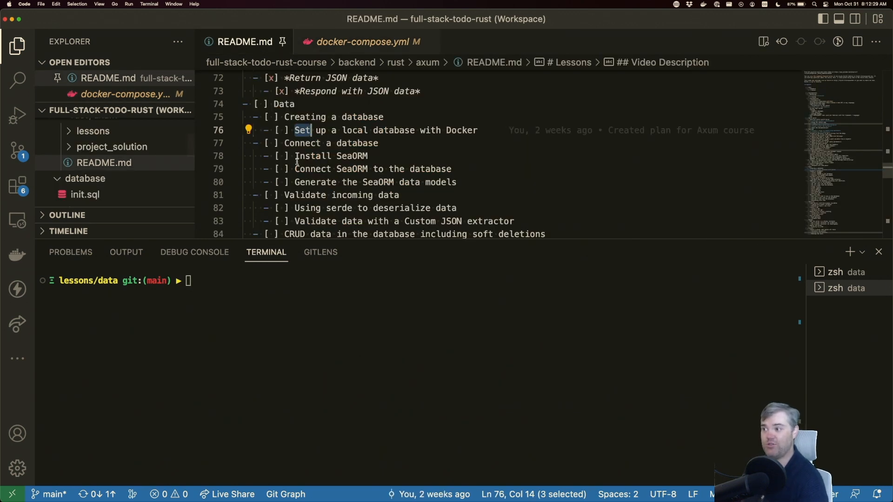